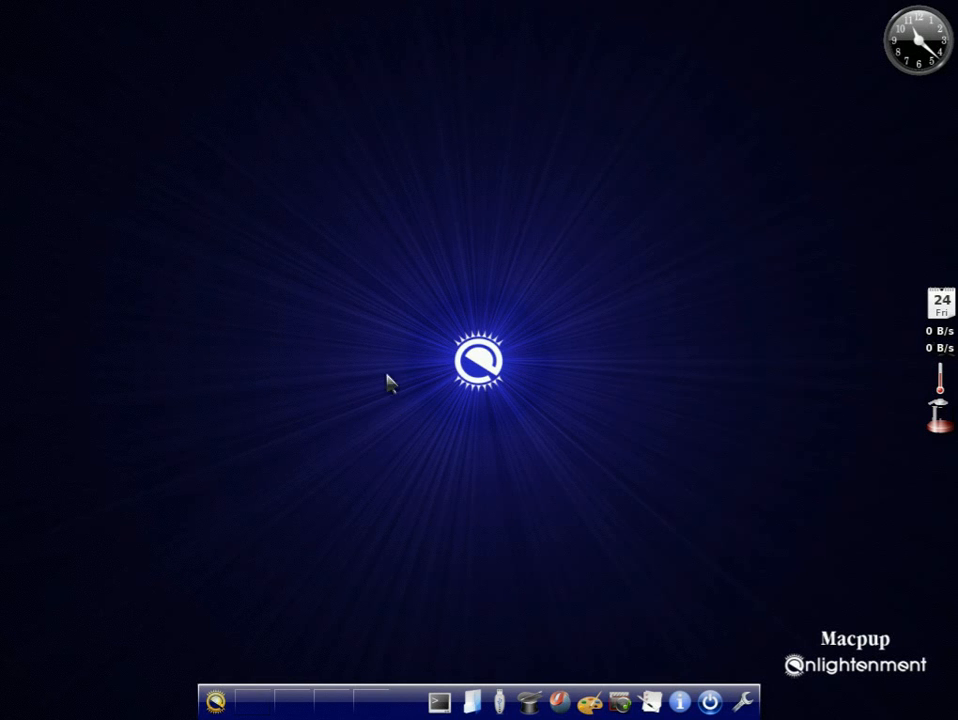
mouse_move(578, 410)
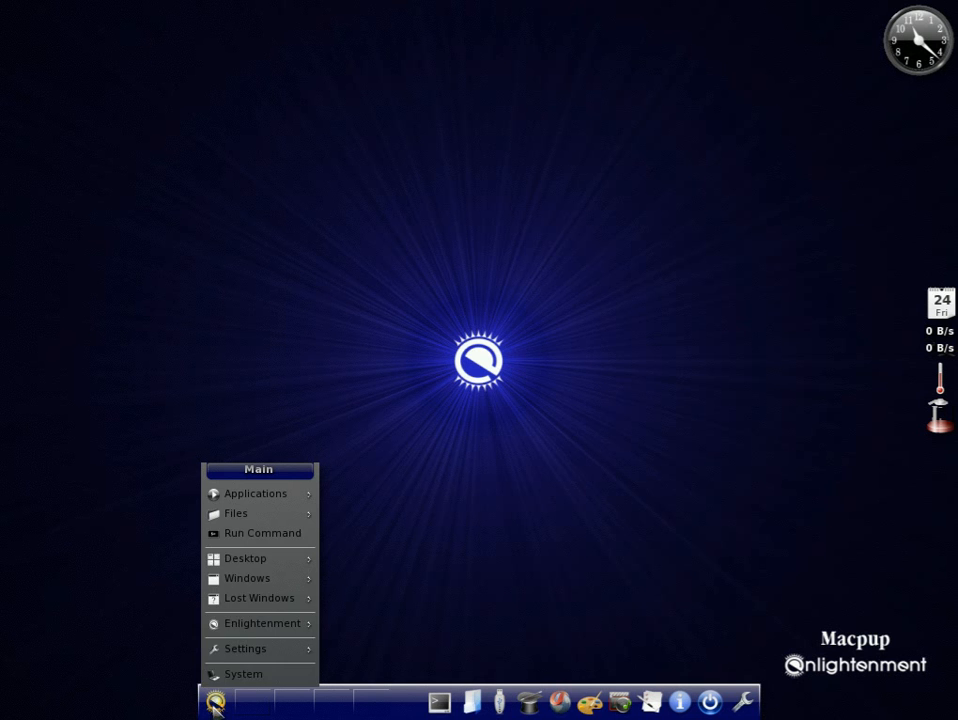
Launch 'GParted - partition manager' from the Applications > System menu
left_click(255, 493)
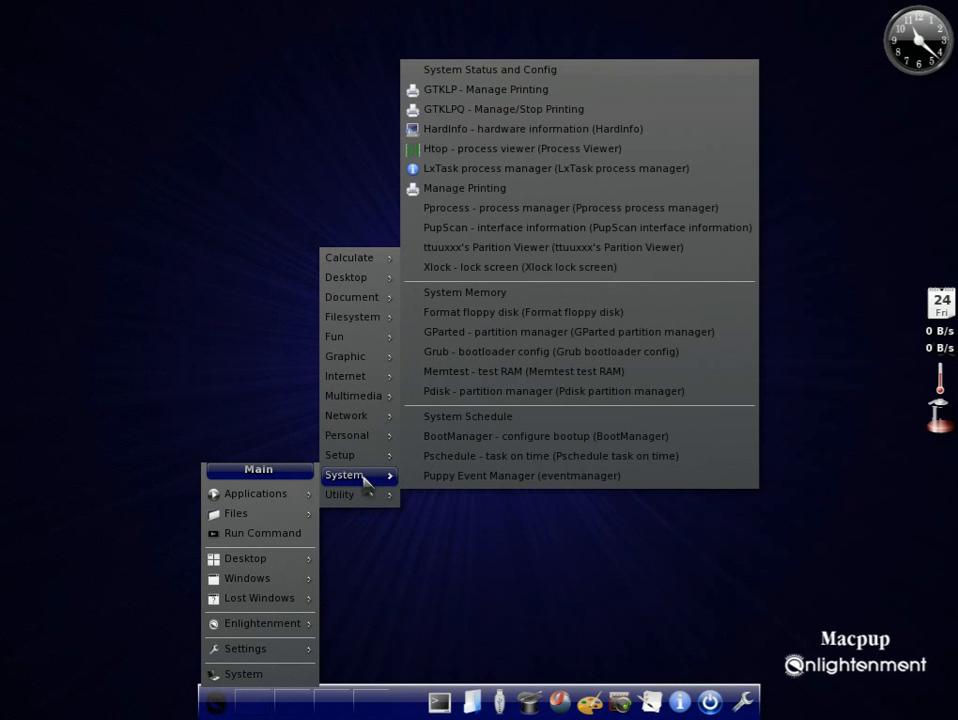
mouse_move(568, 331)
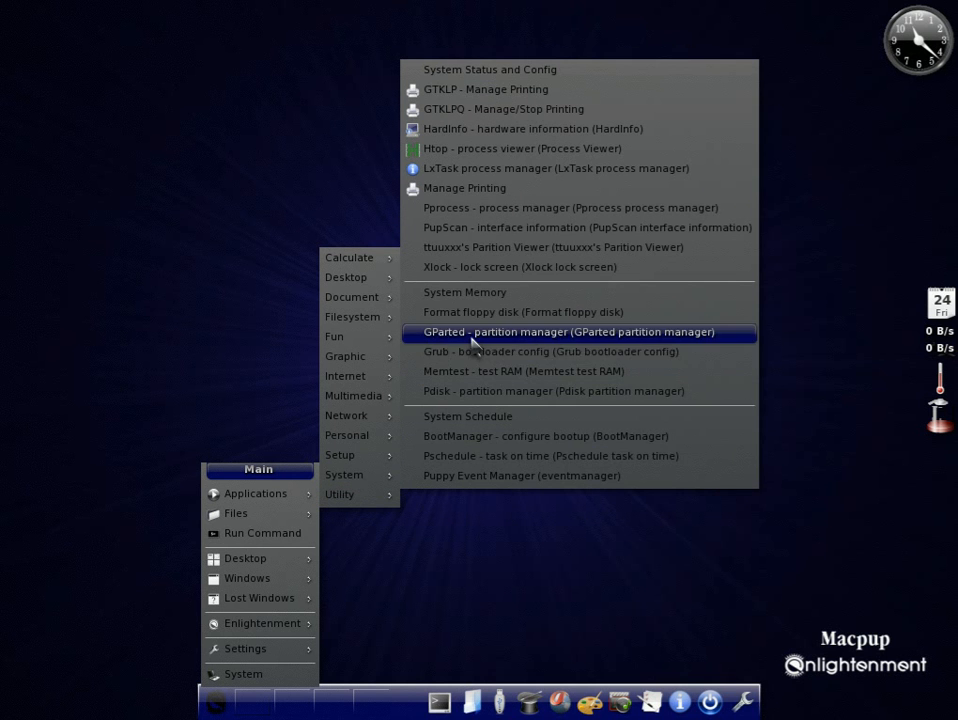
left_click(568, 331)
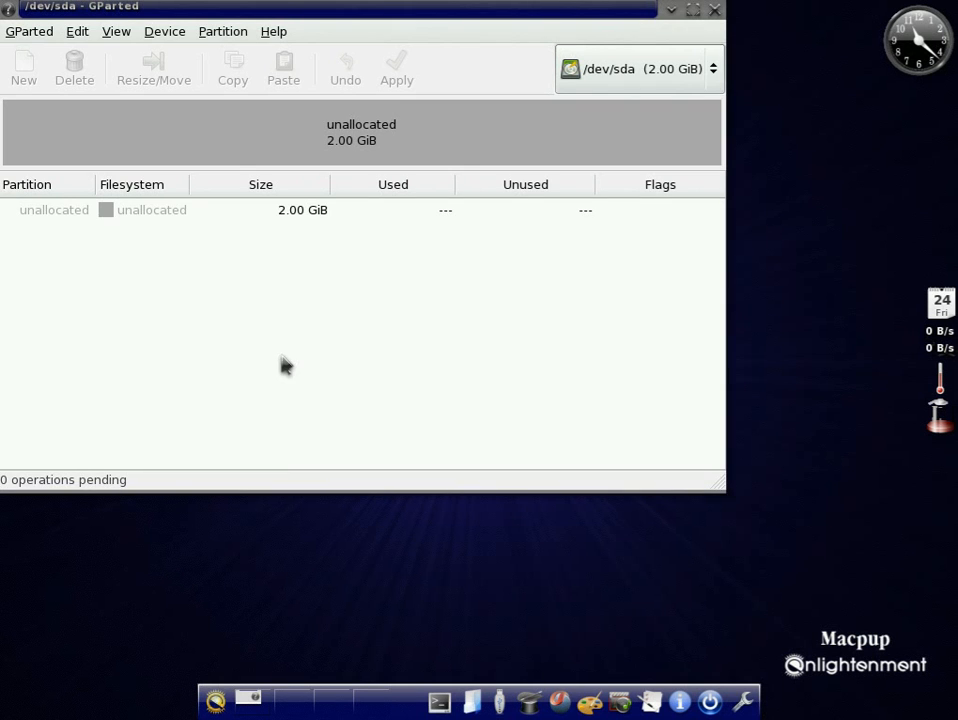
mouse_move(225, 220)
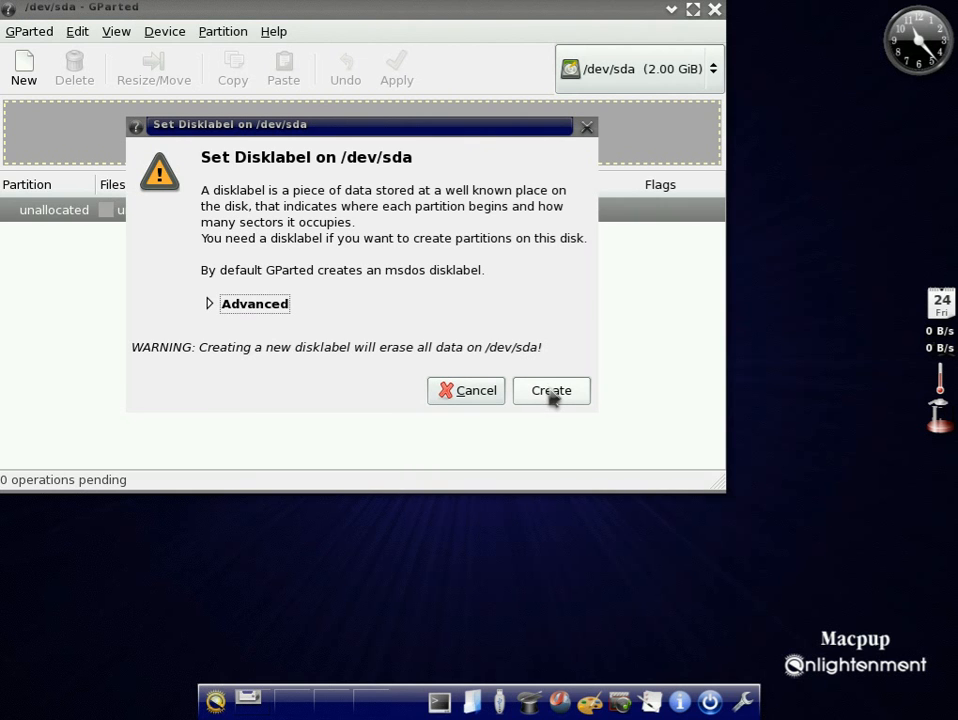
Create an msdos partition table on /dev/sda, confirming the wipe warning
left_click(246, 303)
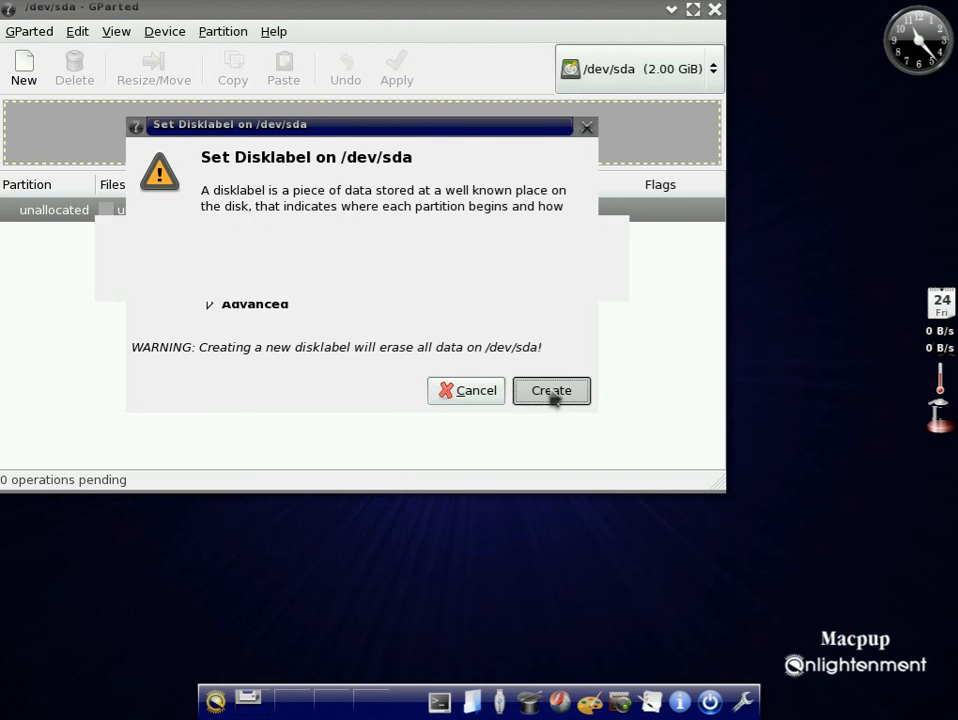
left_click(551, 390)
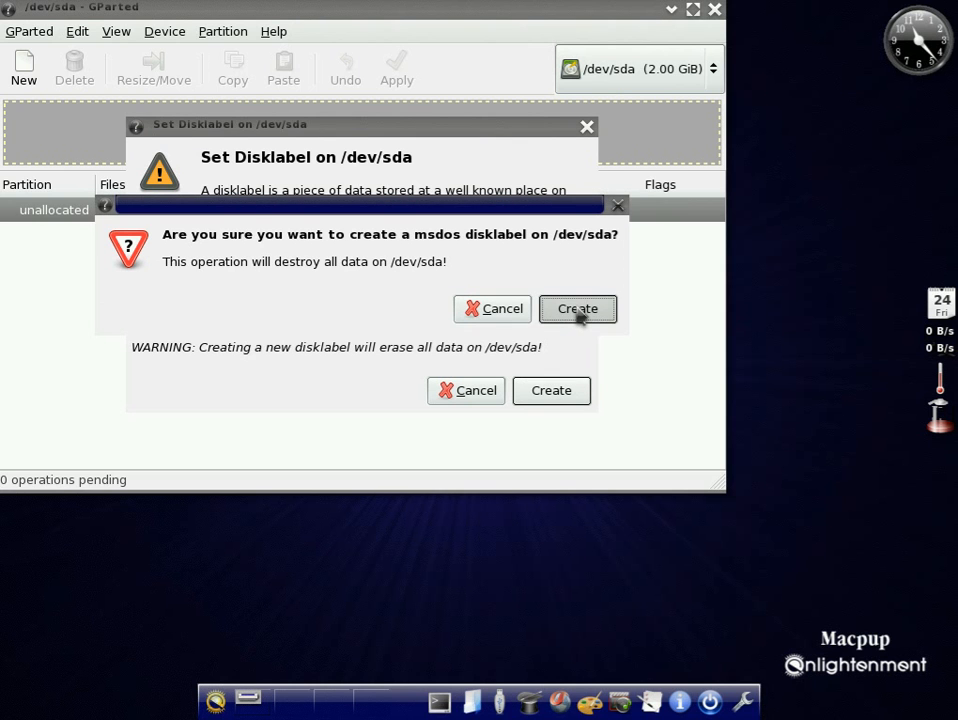
left_click(577, 308)
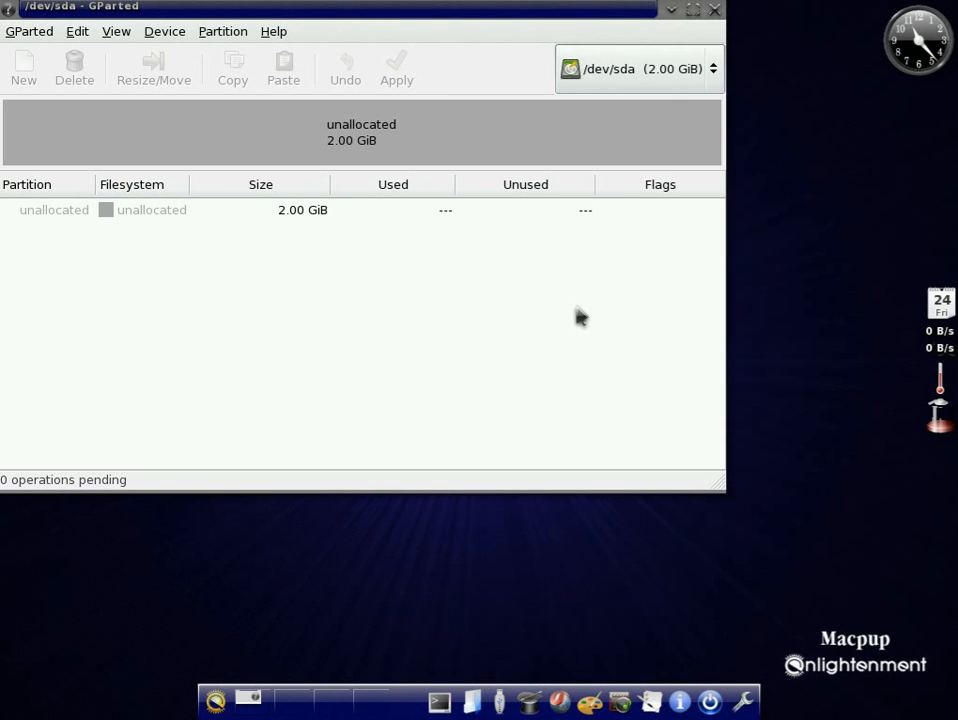
mouse_move(175, 213)
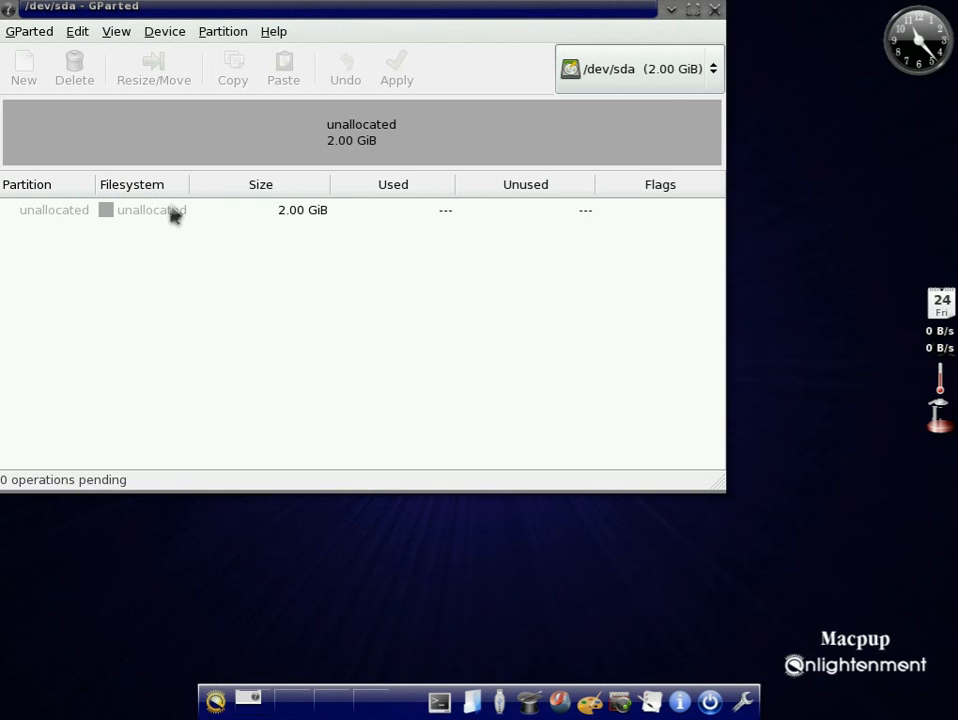
Add a 1535 MiB ext2 primary partition at the start of the unallocated space
left_click(23, 68)
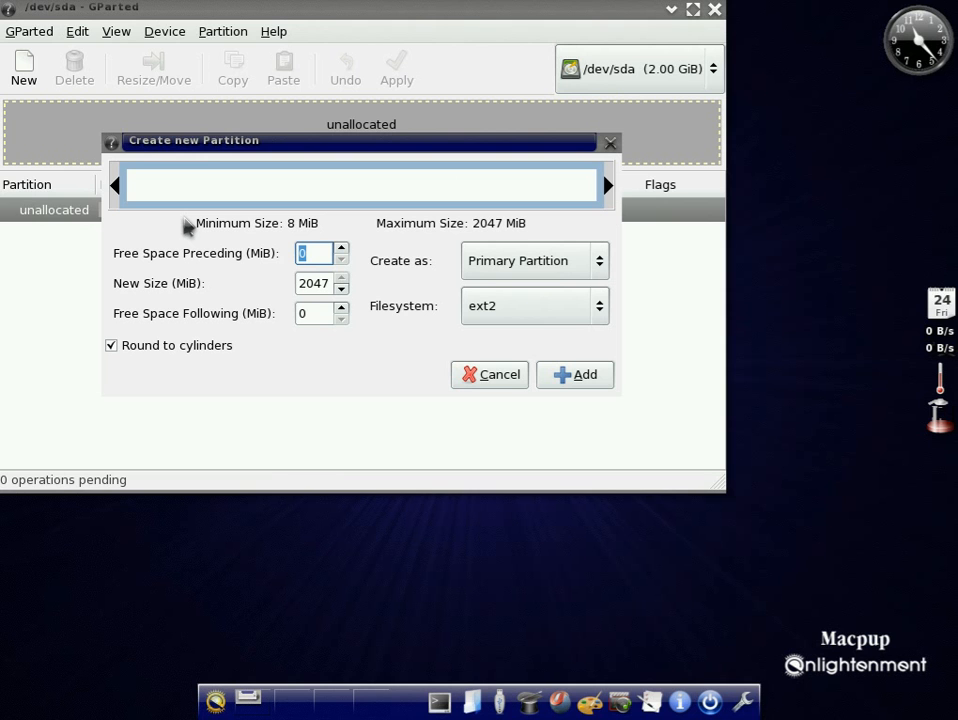
mouse_move(530, 307)
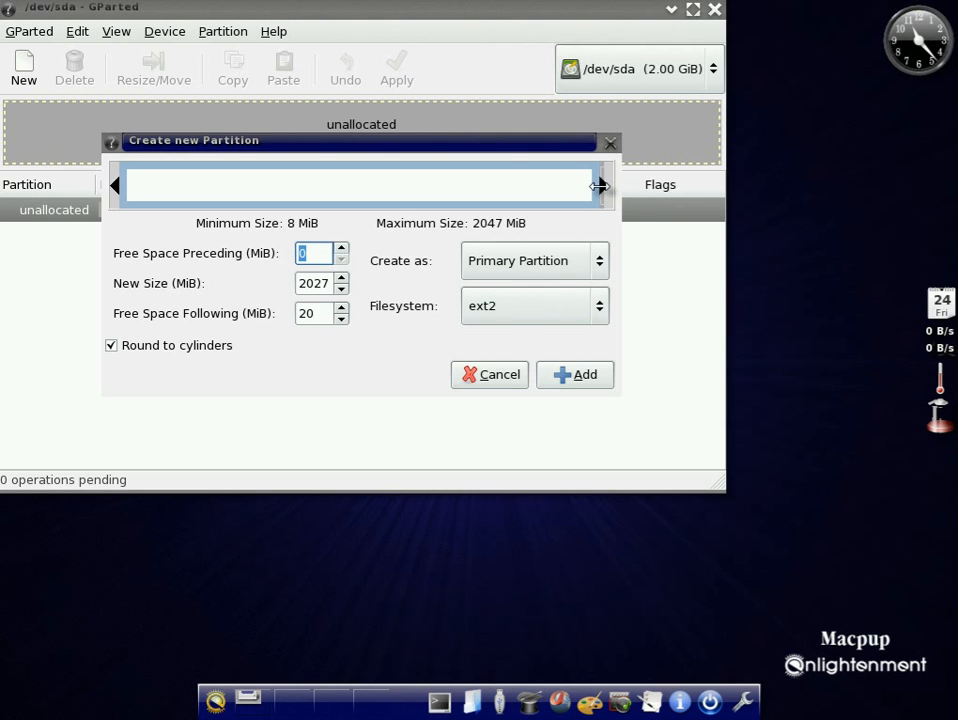
left_click_drag(595, 186, 485, 186)
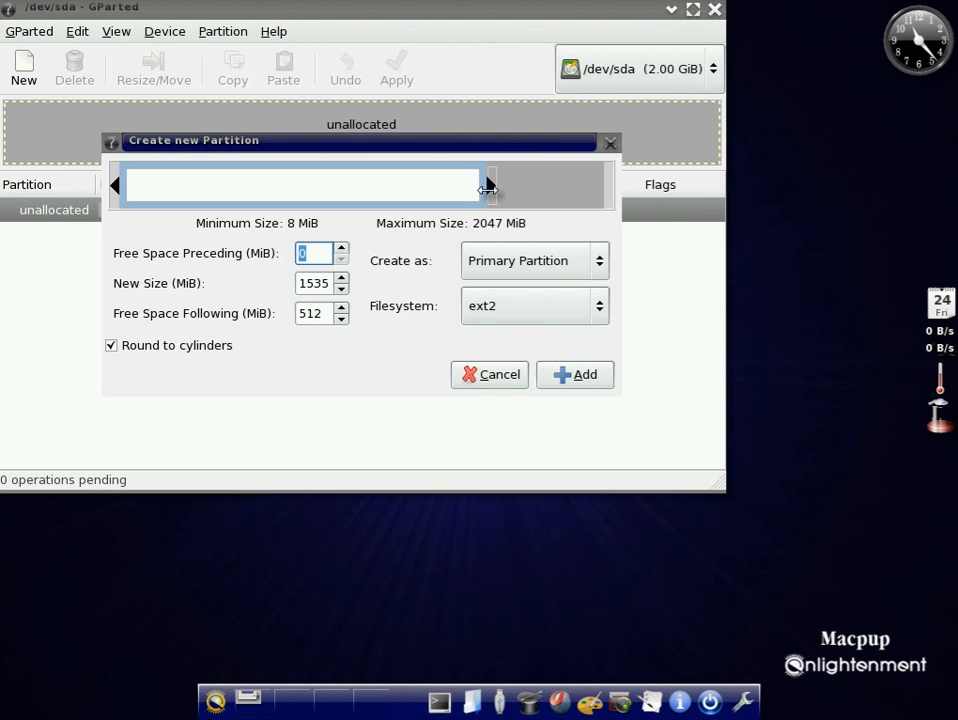
left_click(575, 374)
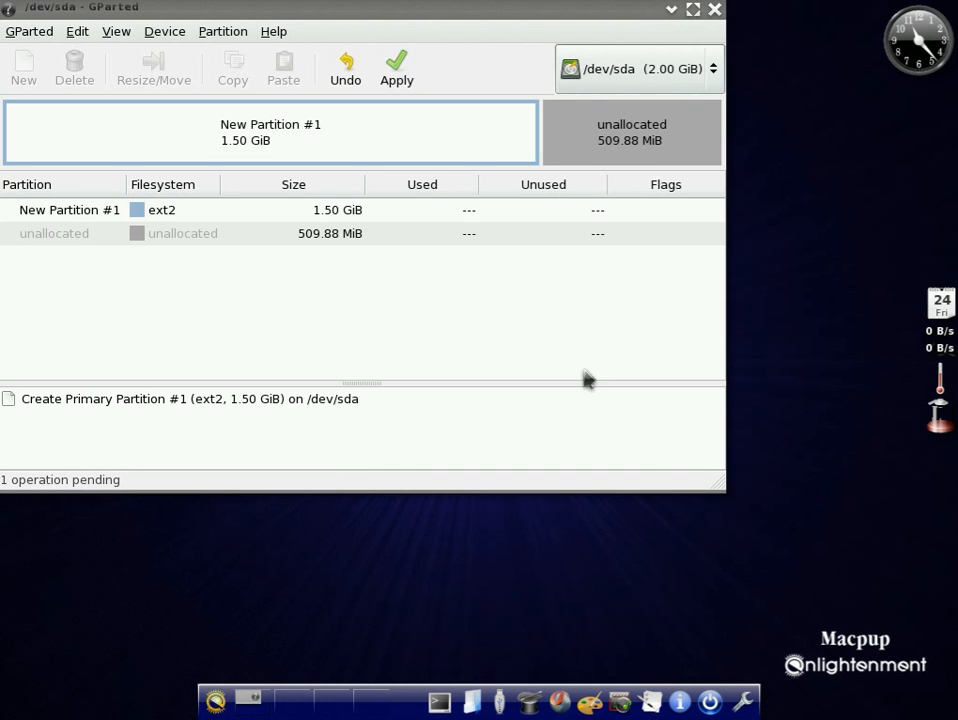
Add a linux-swap partition using the remaining 509.88 MiB of free space
right_click(54, 233)
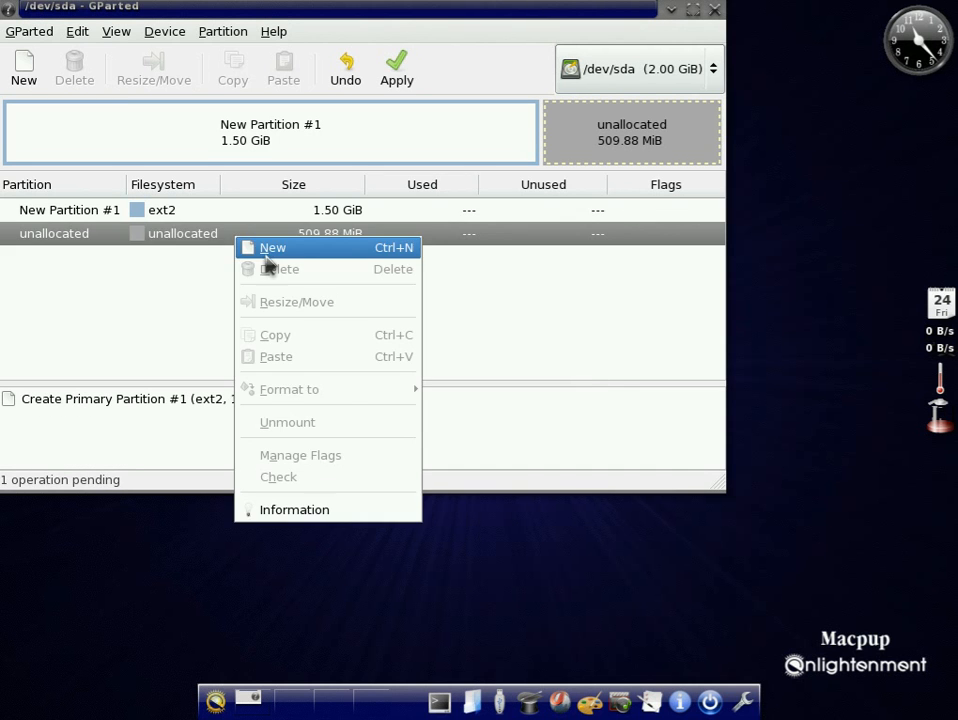
left_click(272, 247)
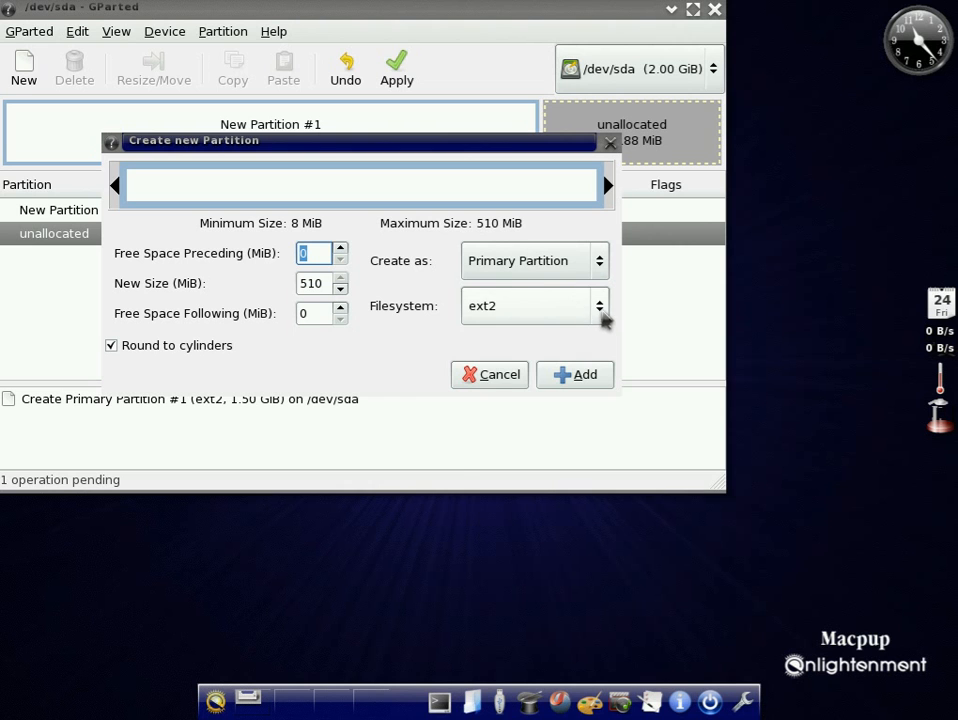
left_click(598, 305)
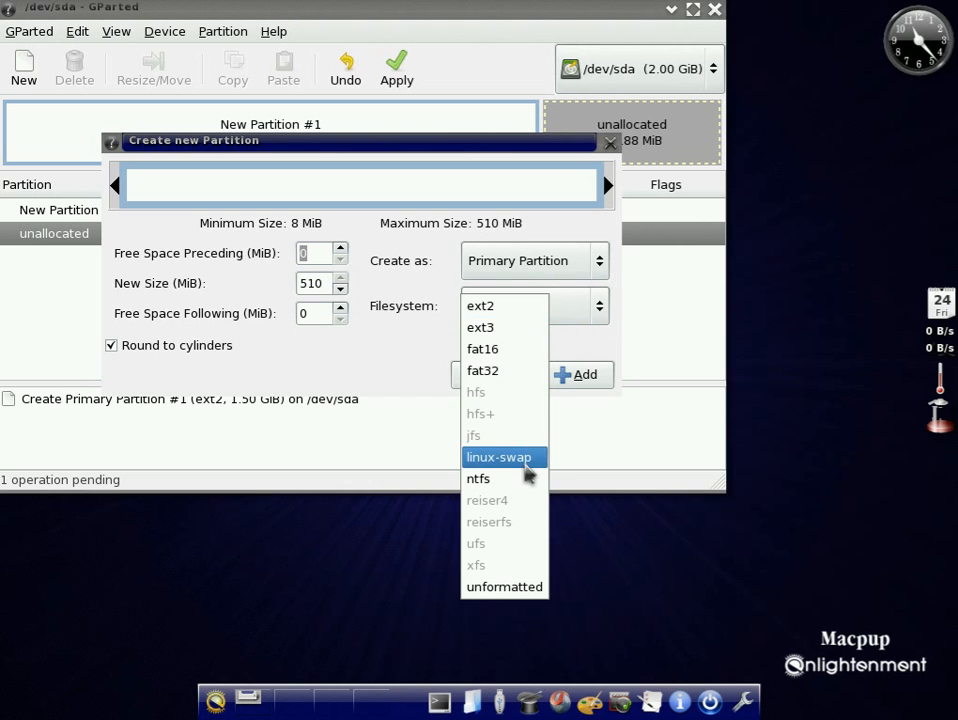
left_click(498, 457)
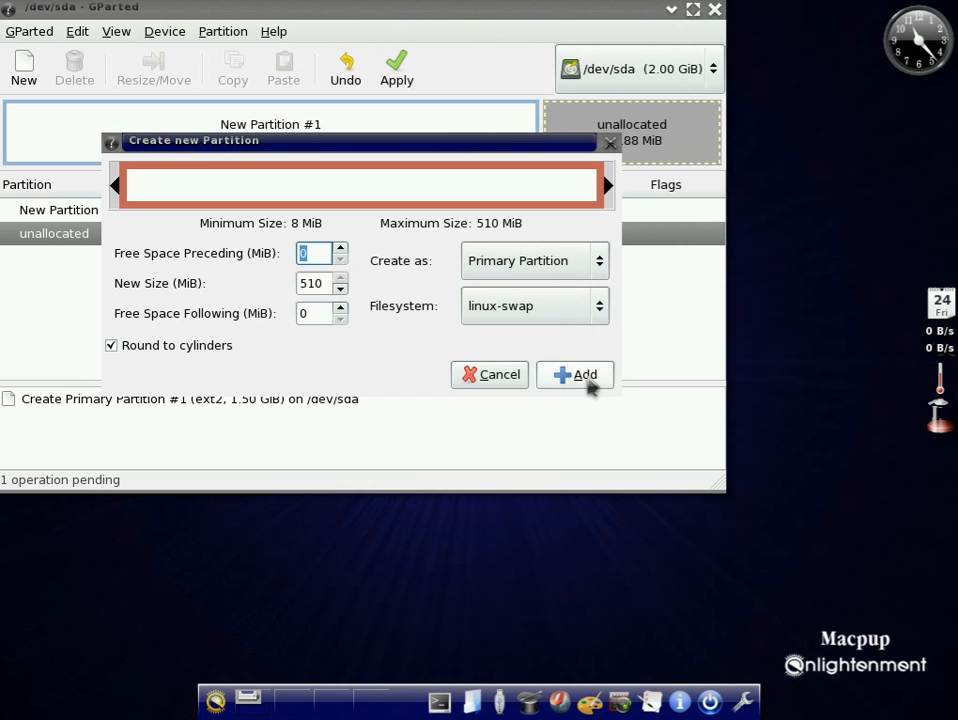
left_click(575, 374)
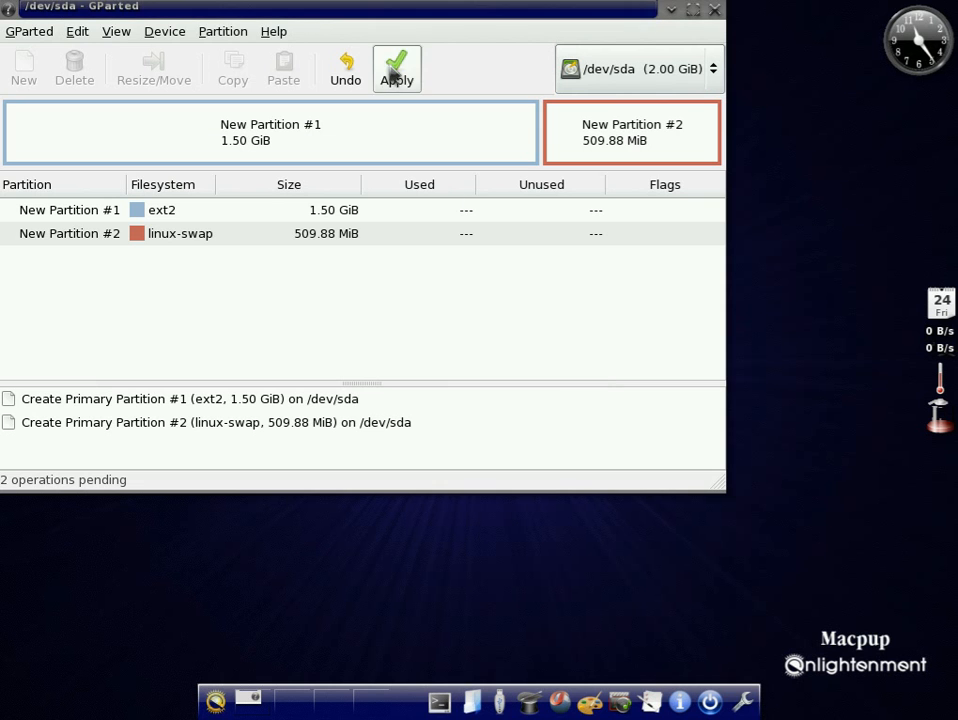
Apply both pending operations, creating ext2 sda1 and swap sda2, and dismiss the report
left_click(396, 68)
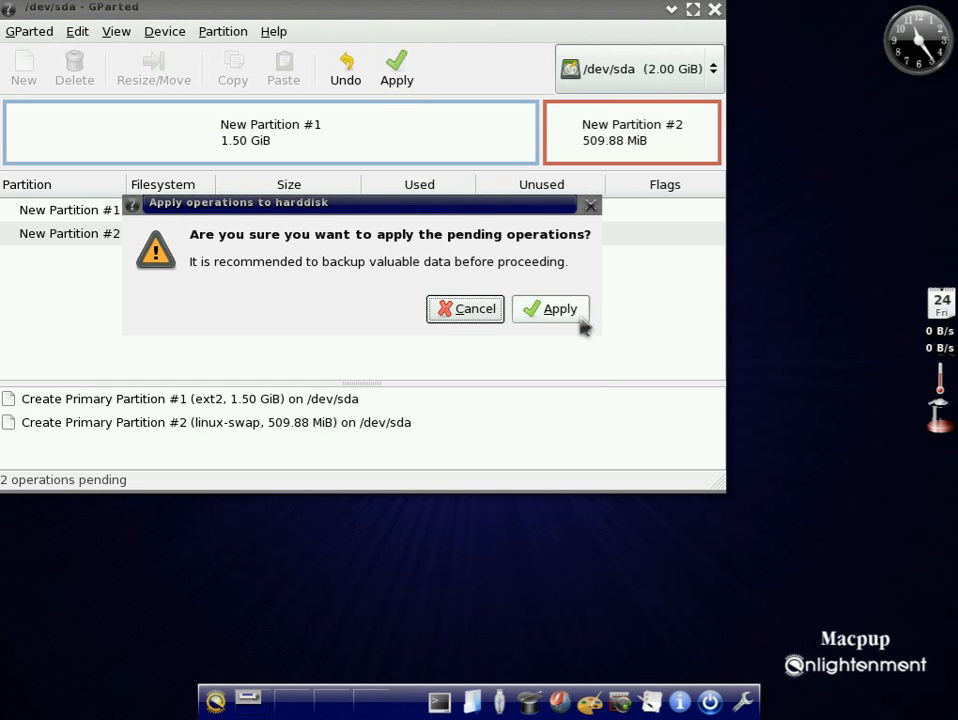
left_click(550, 308)
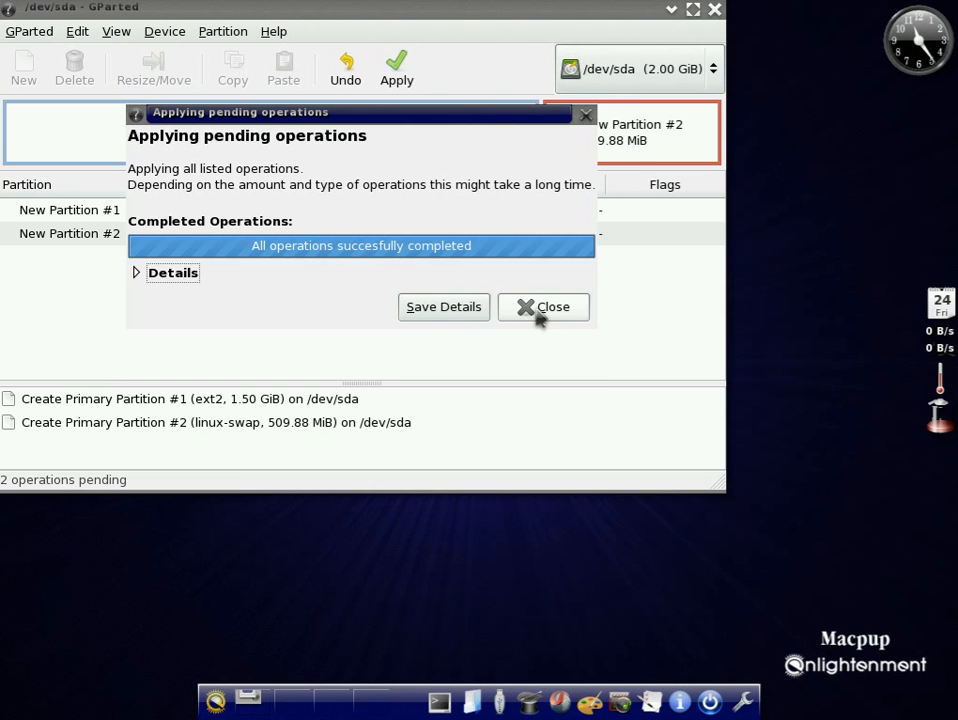
left_click(543, 307)
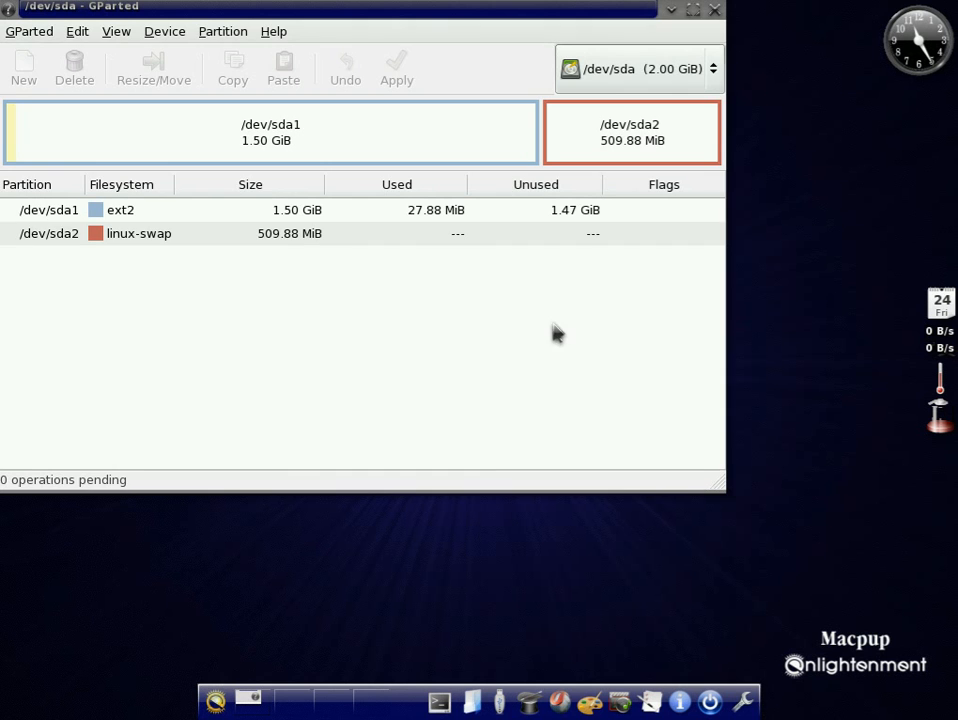
mouse_move(250, 222)
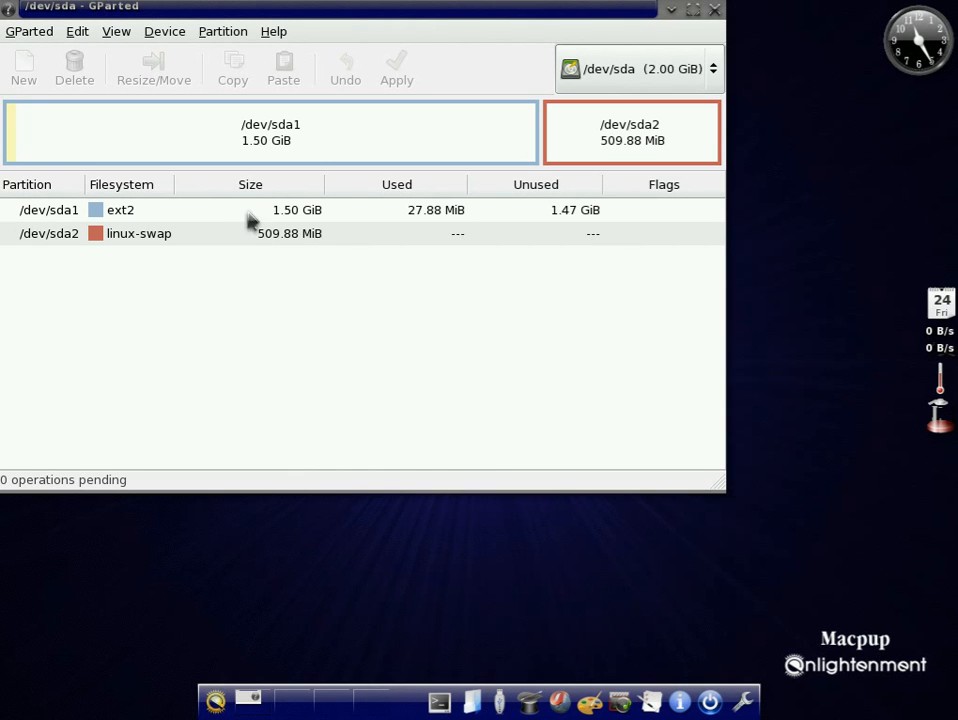
mouse_move(240, 293)
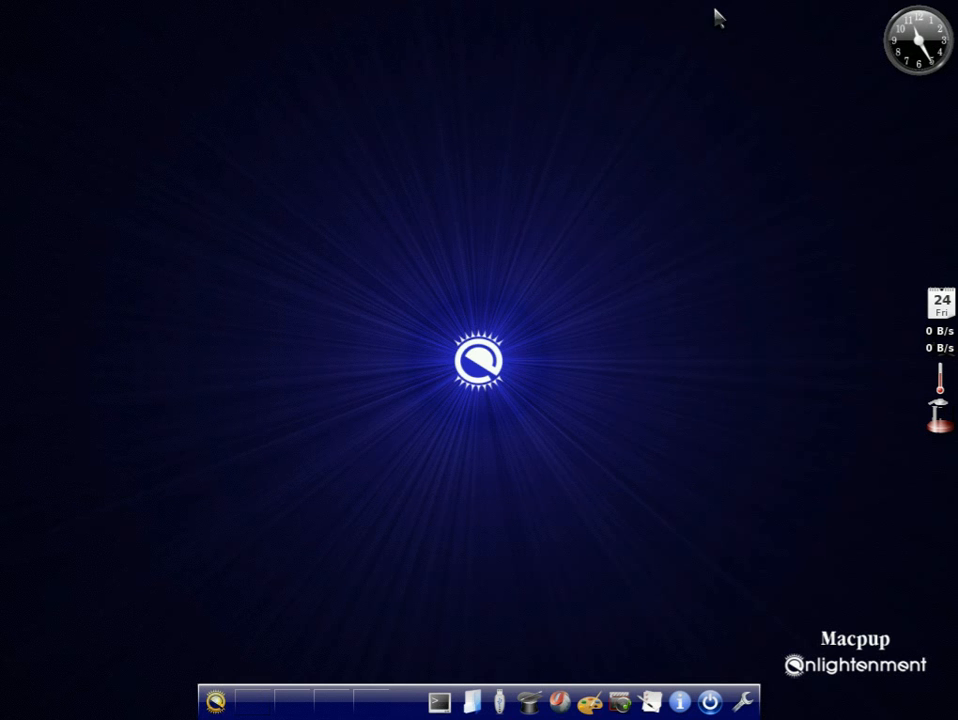
mouse_move(620, 237)
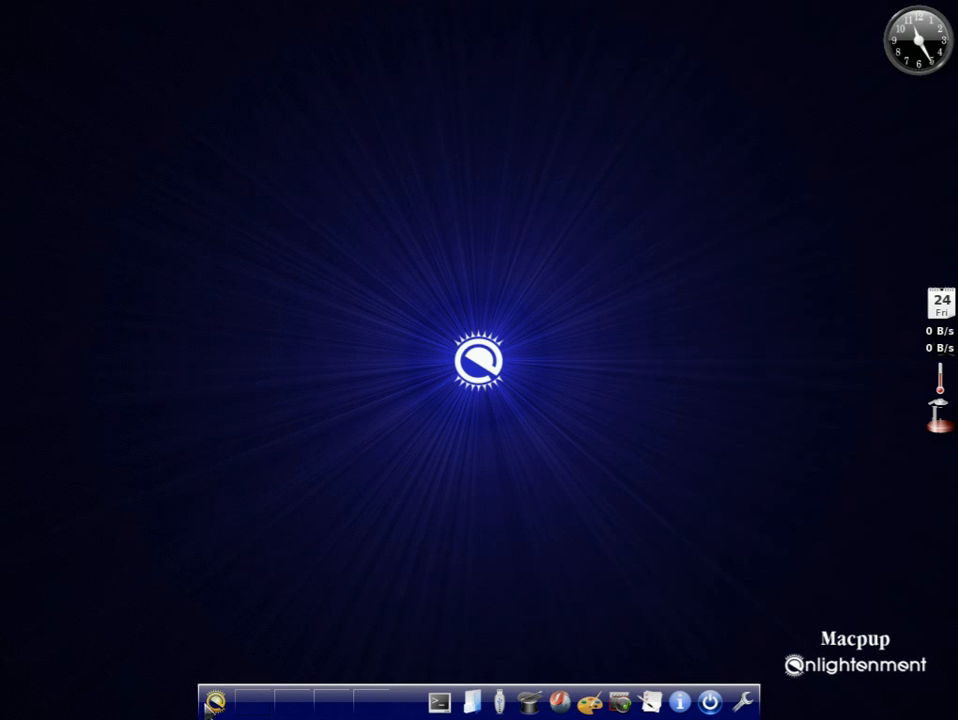
Launch 'Puppy universal installer' from the Applications > Setup menu
left_click(216, 700)
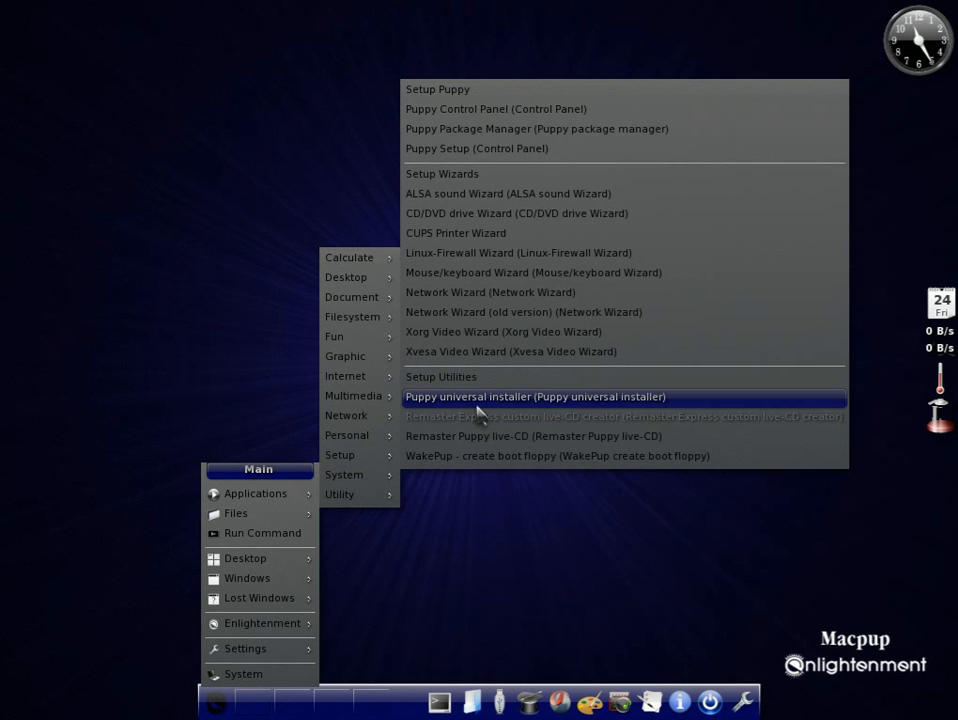
left_click(535, 397)
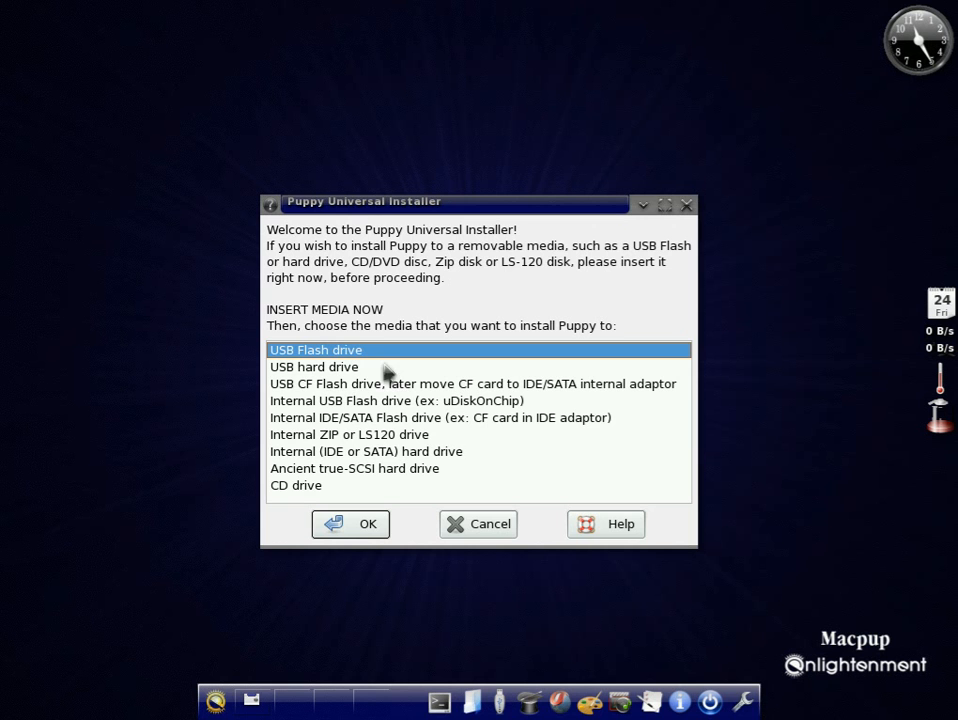
mouse_move(335, 460)
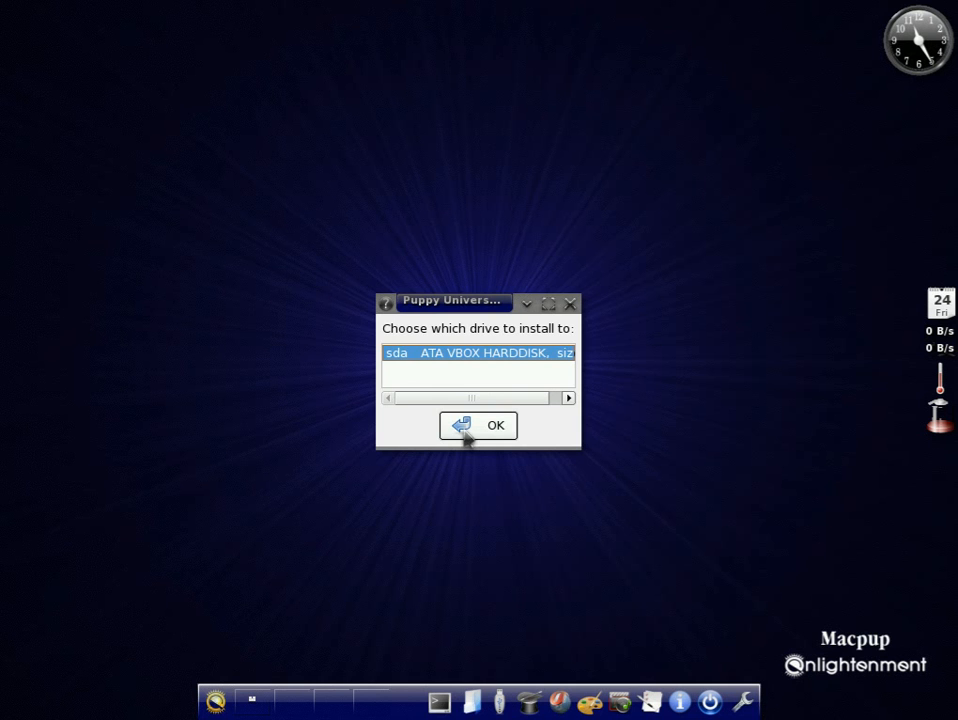
Pick the sda hard disk and confirm installing Puppy to partition sda1
left_click(495, 425)
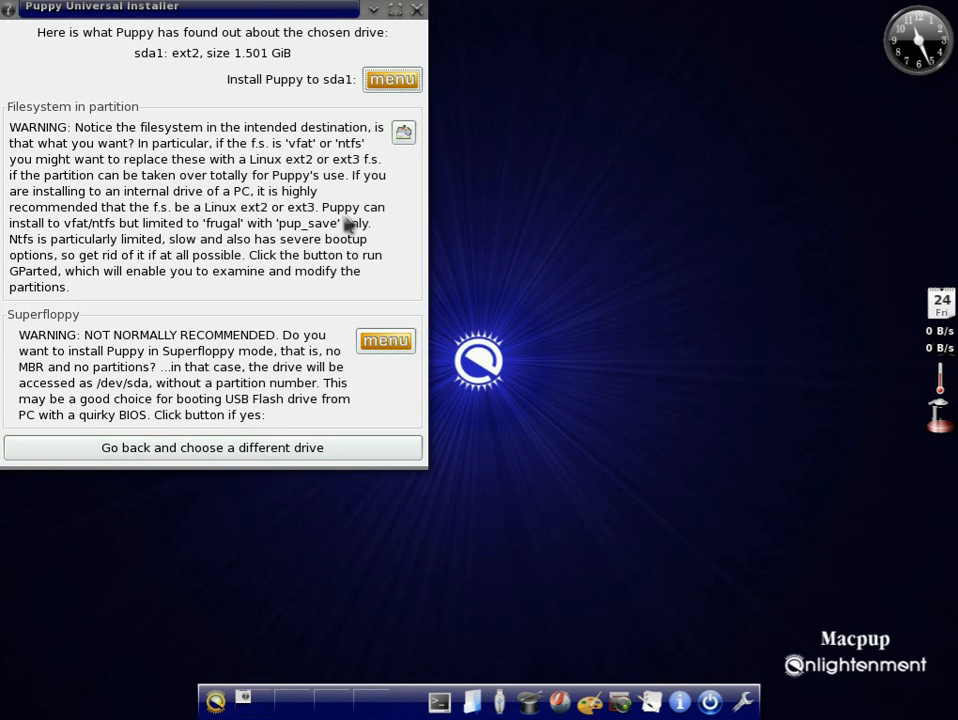
mouse_move(392, 80)
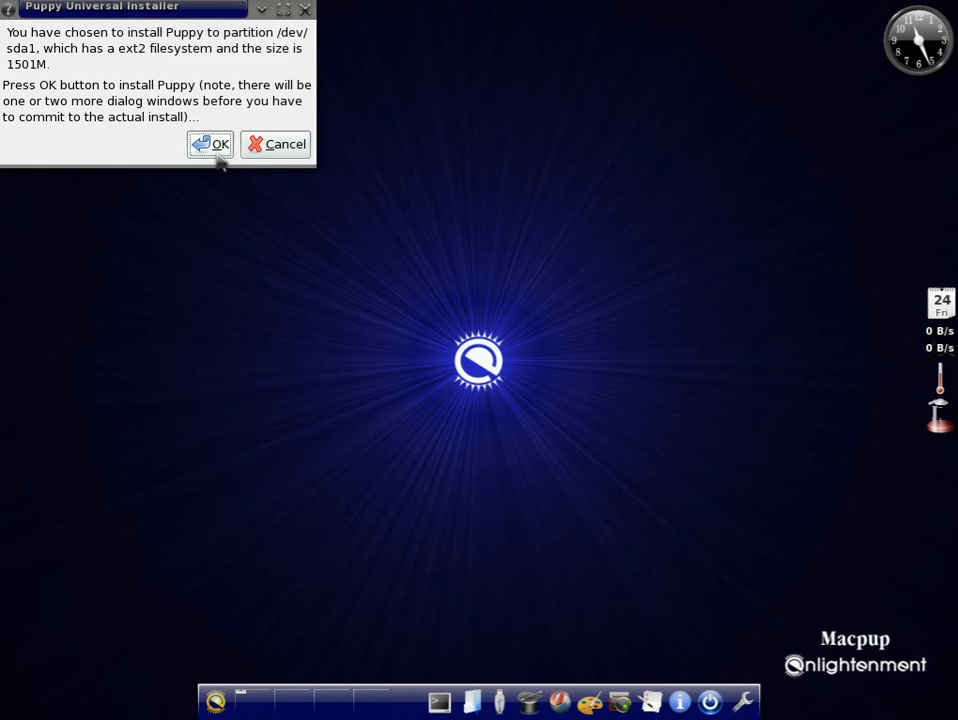
left_click(211, 144)
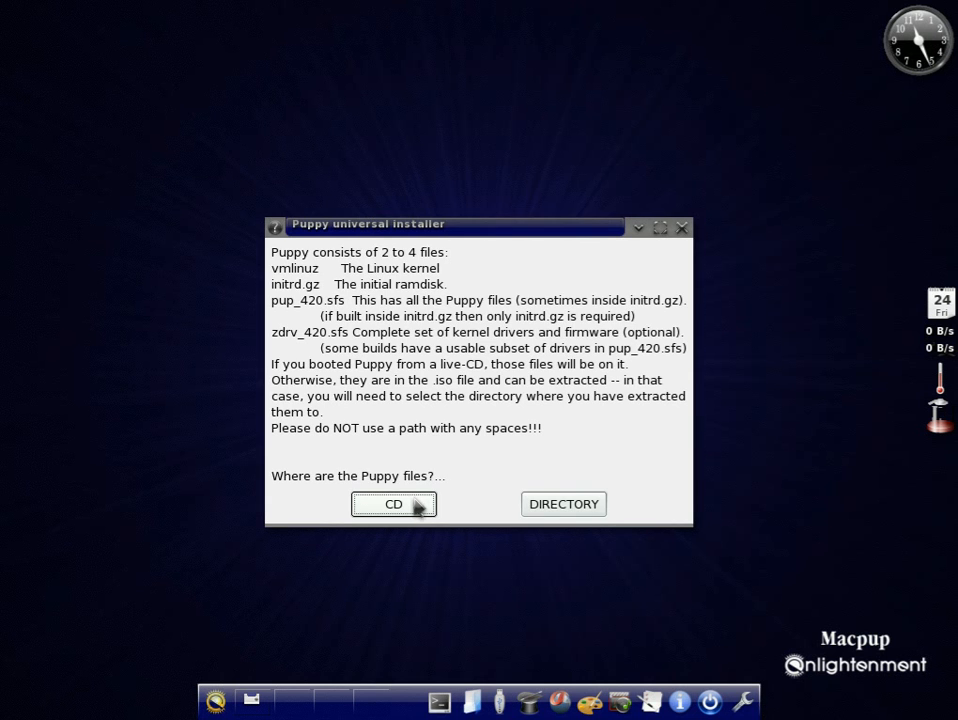
Choose the live CD as the Puppy files source and confirm it's in the drive
left_click(393, 504)
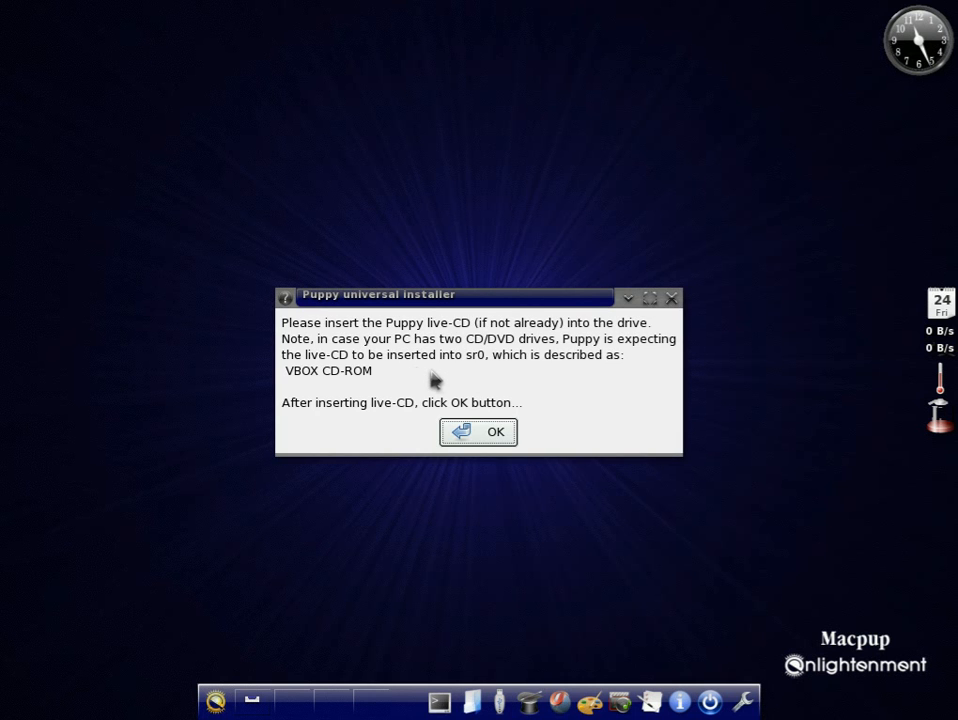
mouse_move(632, 425)
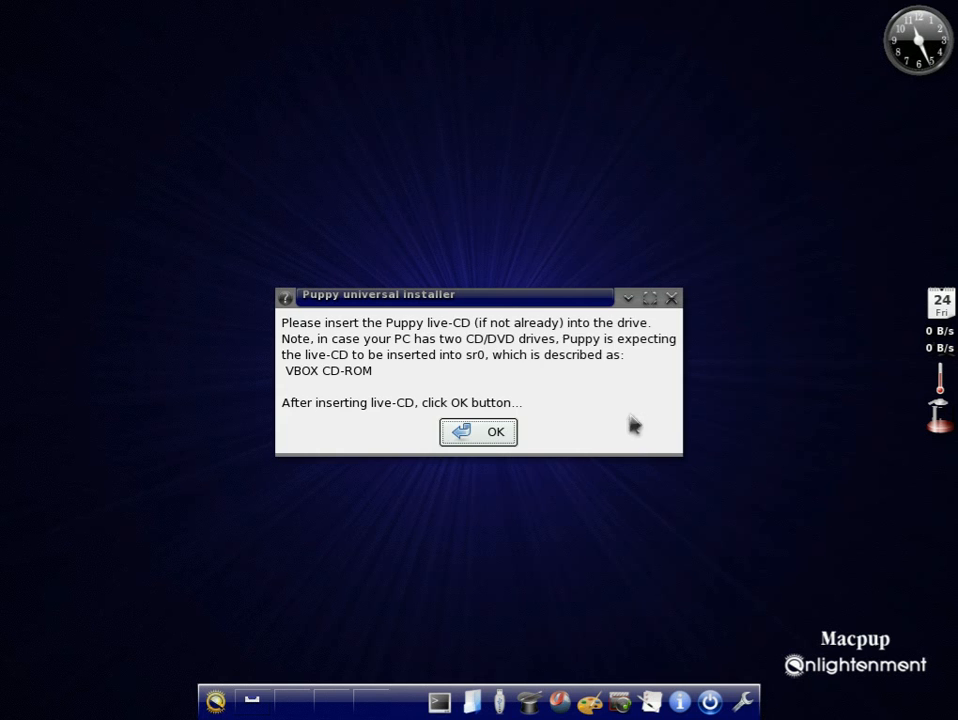
left_click(478, 431)
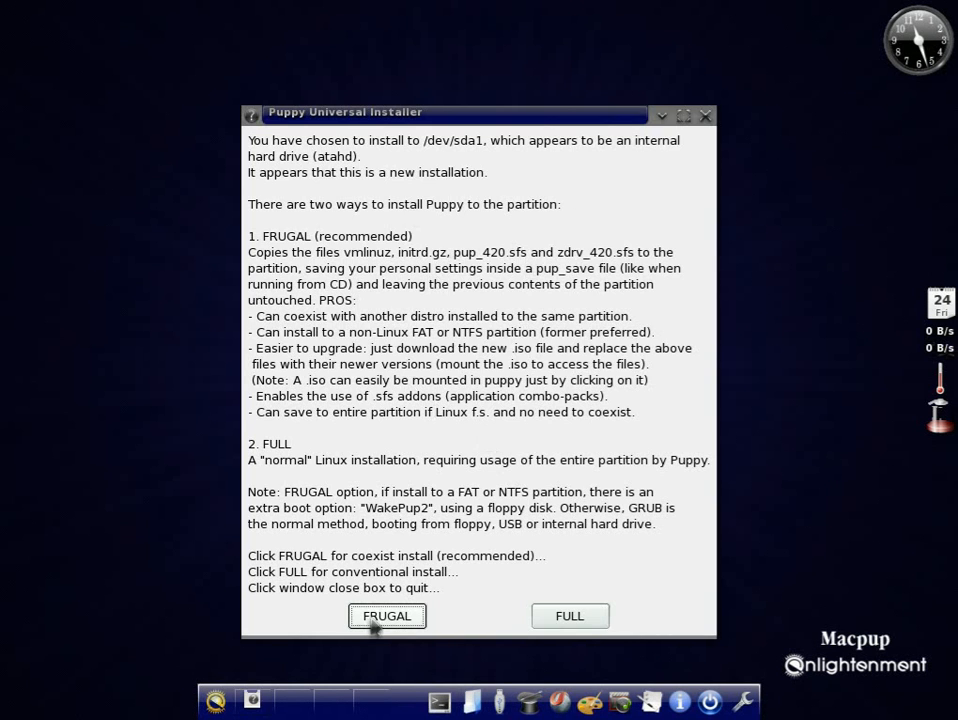
mouse_move(505, 315)
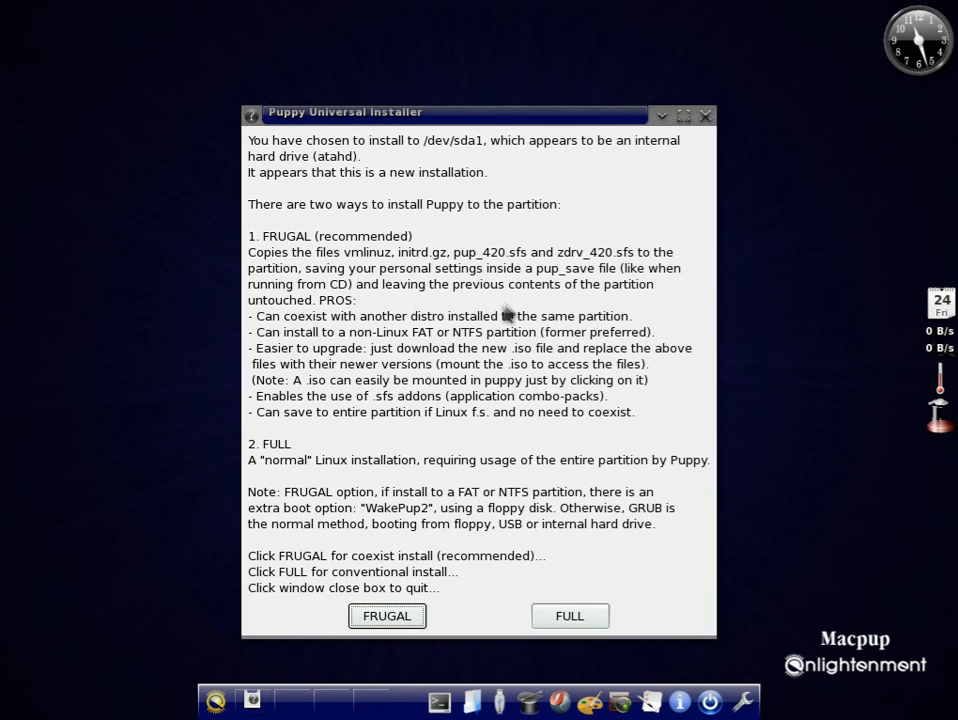
mouse_move(380, 395)
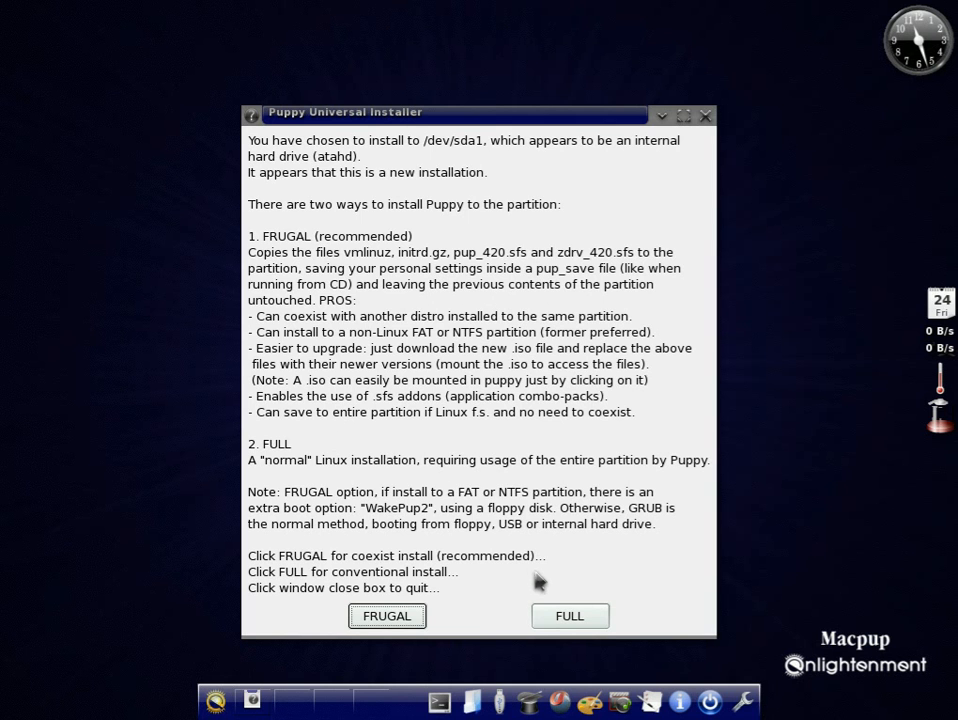
Choose FULL installation to copy Puppy onto /dev/sda1
left_click(386, 615)
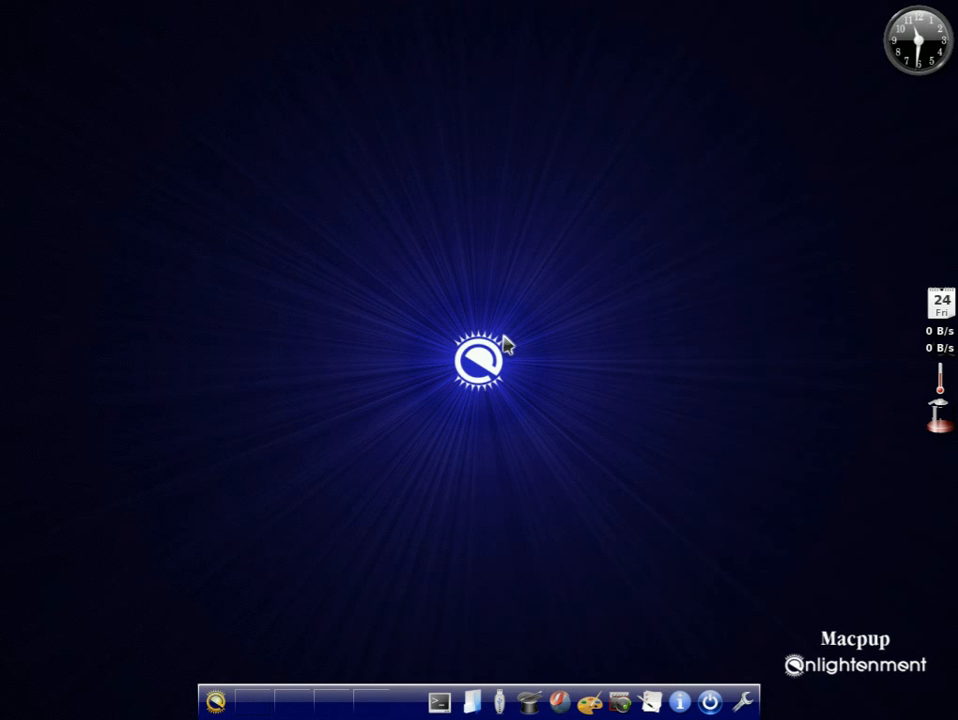
mouse_move(507, 343)
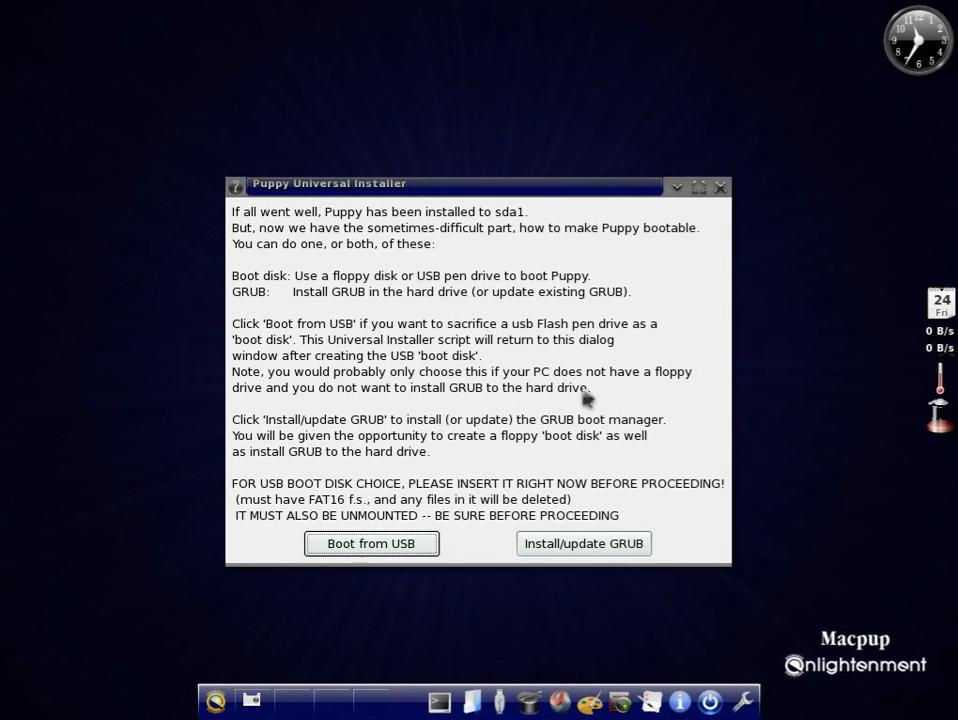
mouse_move(583, 543)
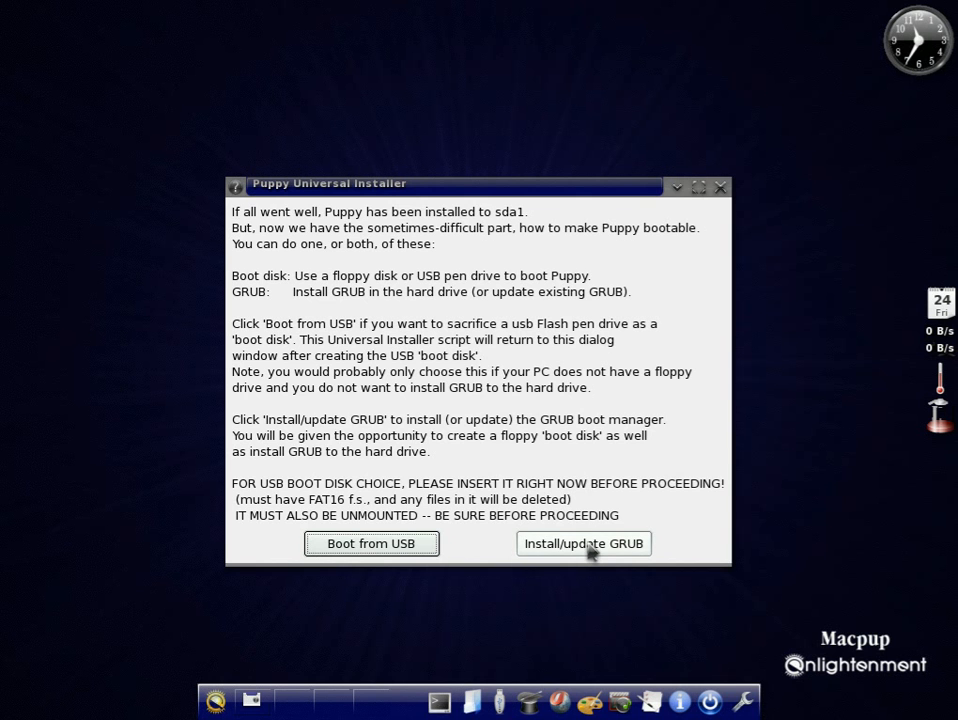
Choose 'Install/update GRUB' to put the boot loader on the hard drive
left_click(583, 543)
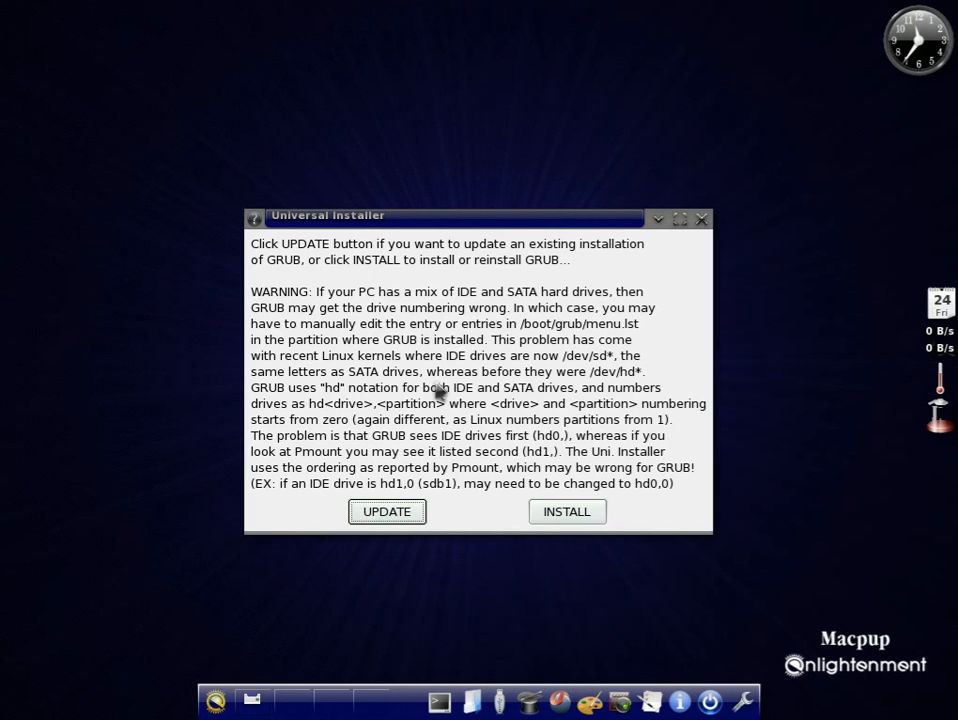
mouse_move(600, 390)
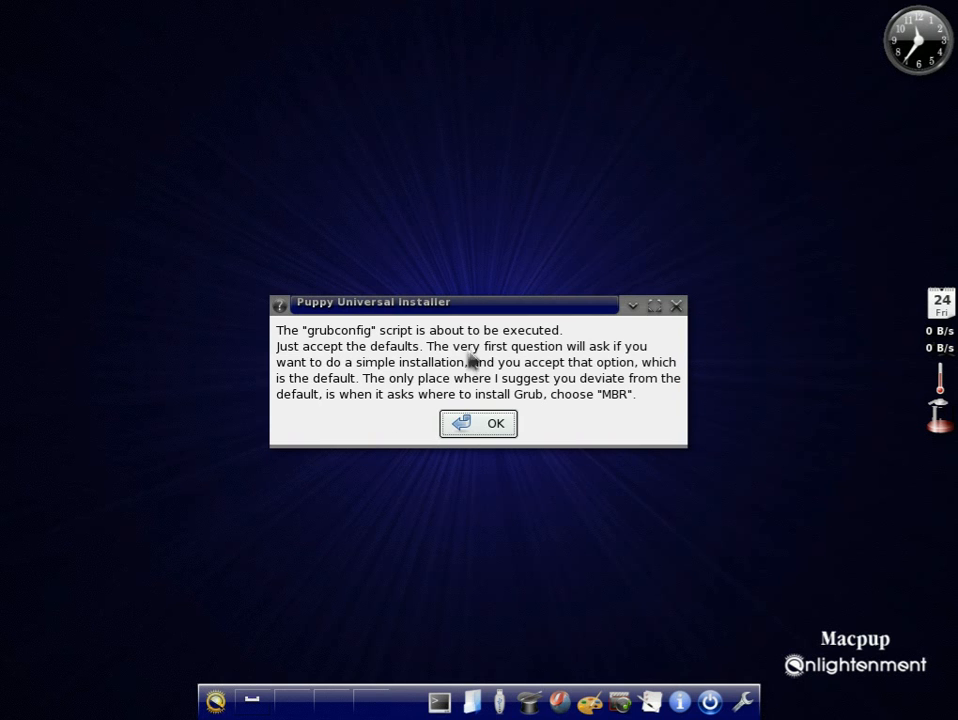
mouse_move(610, 413)
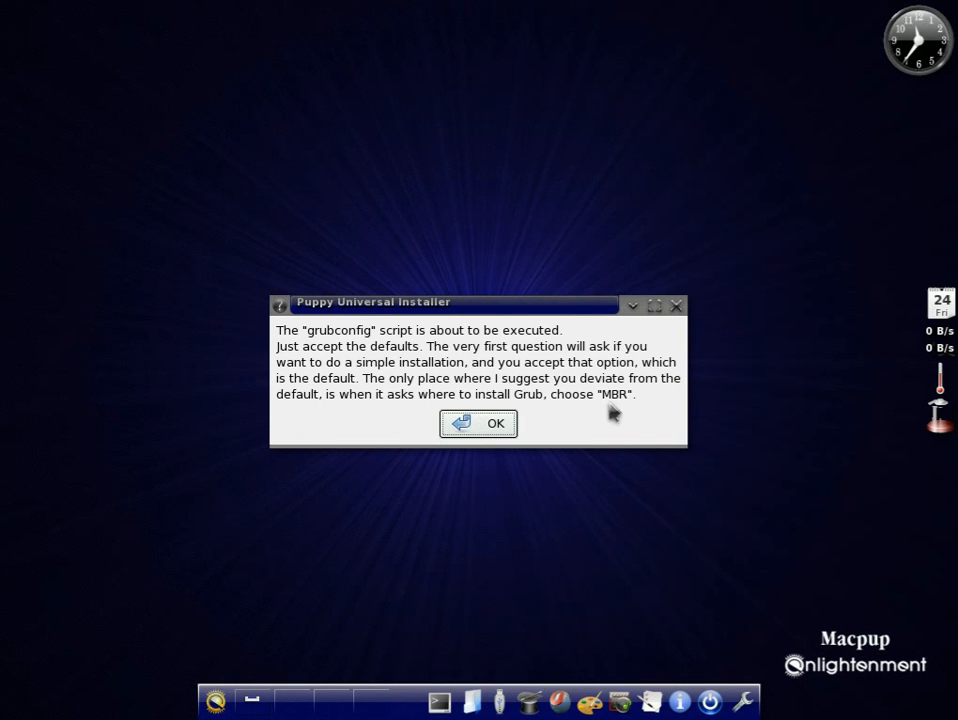
mouse_move(481, 424)
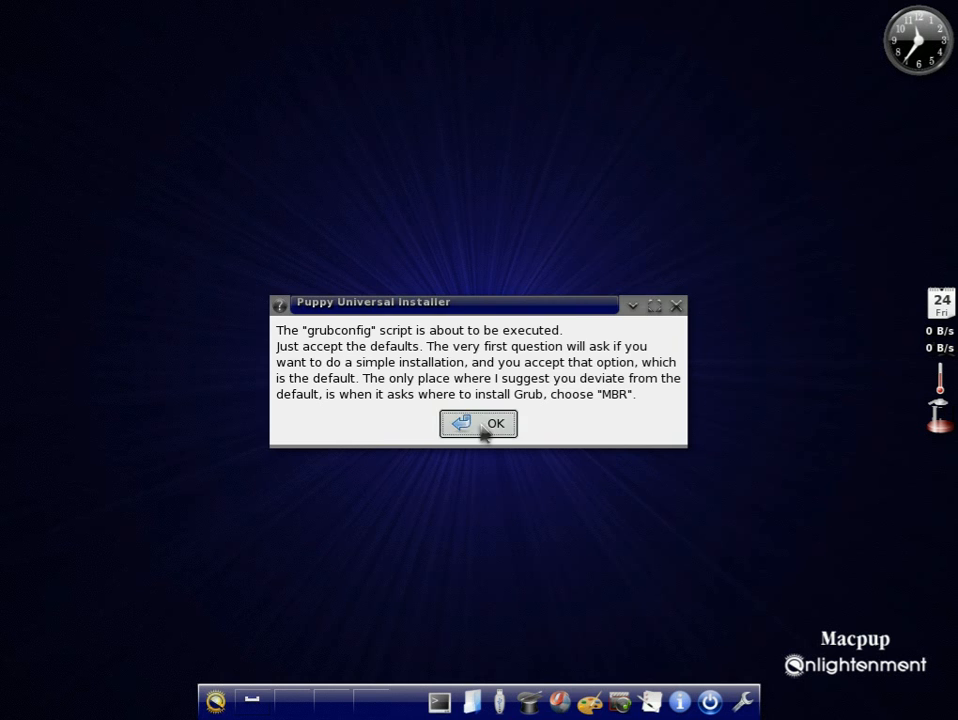
Run grubconfig with simple setup, standard Linux console and /dev/sda1 for GRUB files
left_click(478, 423)
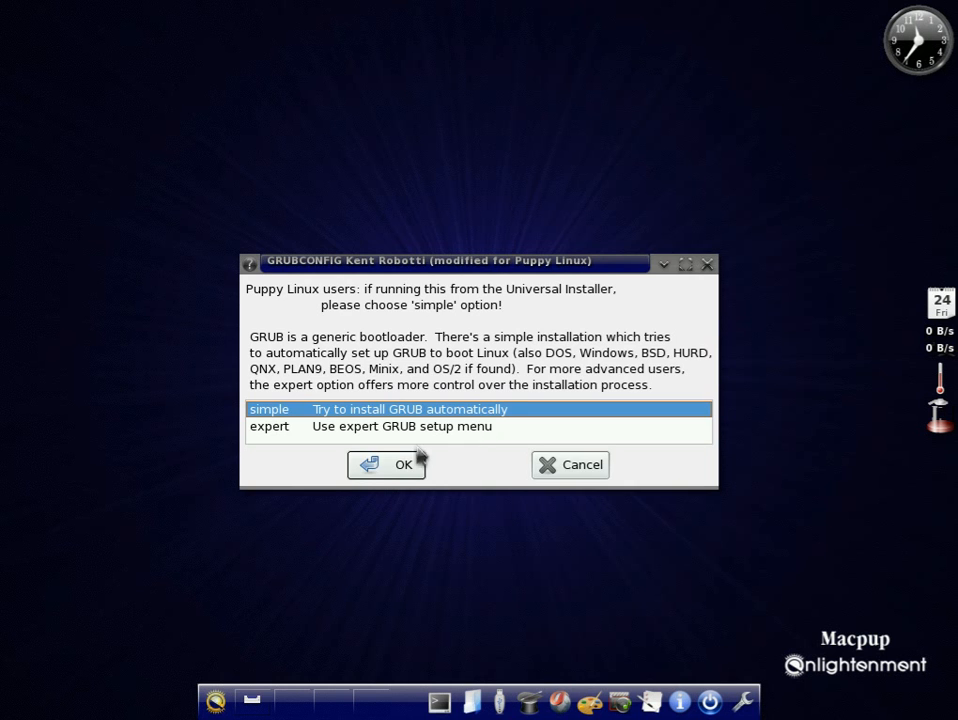
left_click(403, 464)
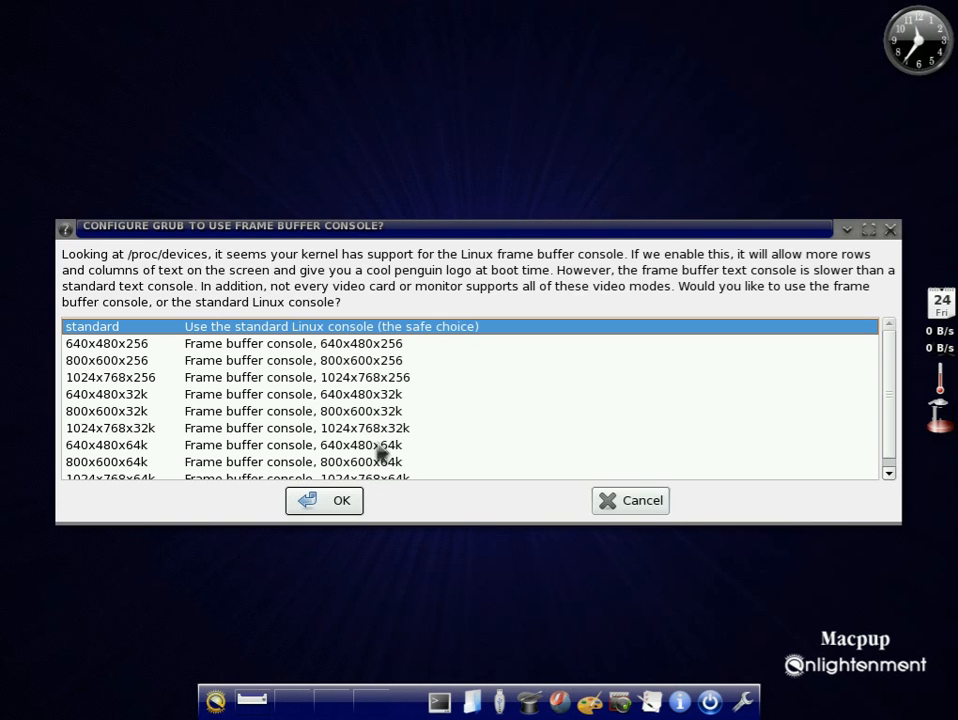
mouse_move(465, 330)
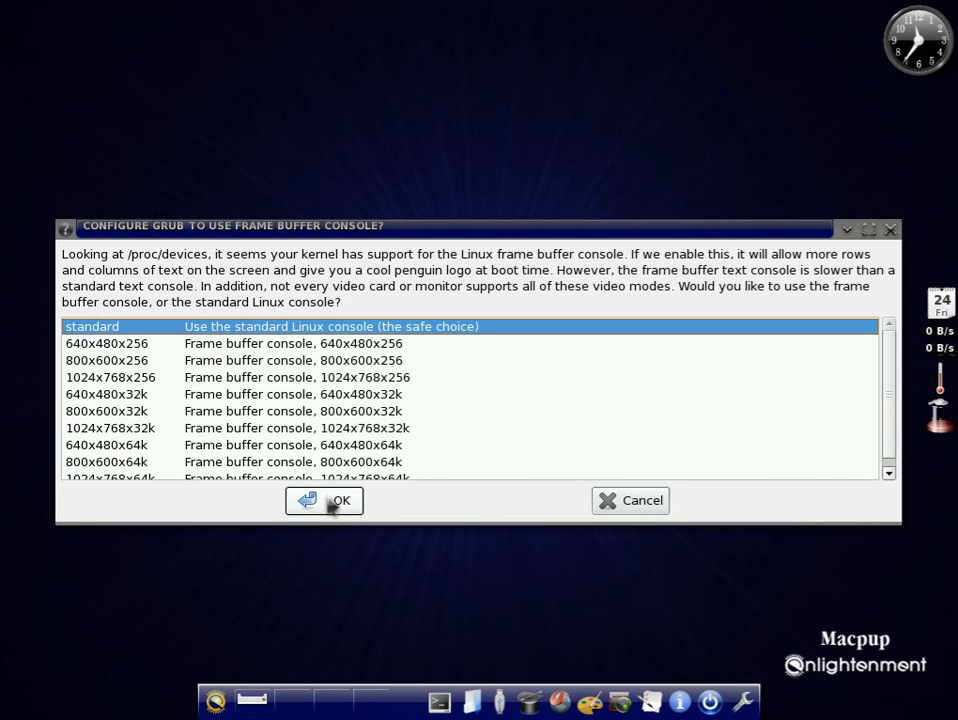
left_click(323, 500)
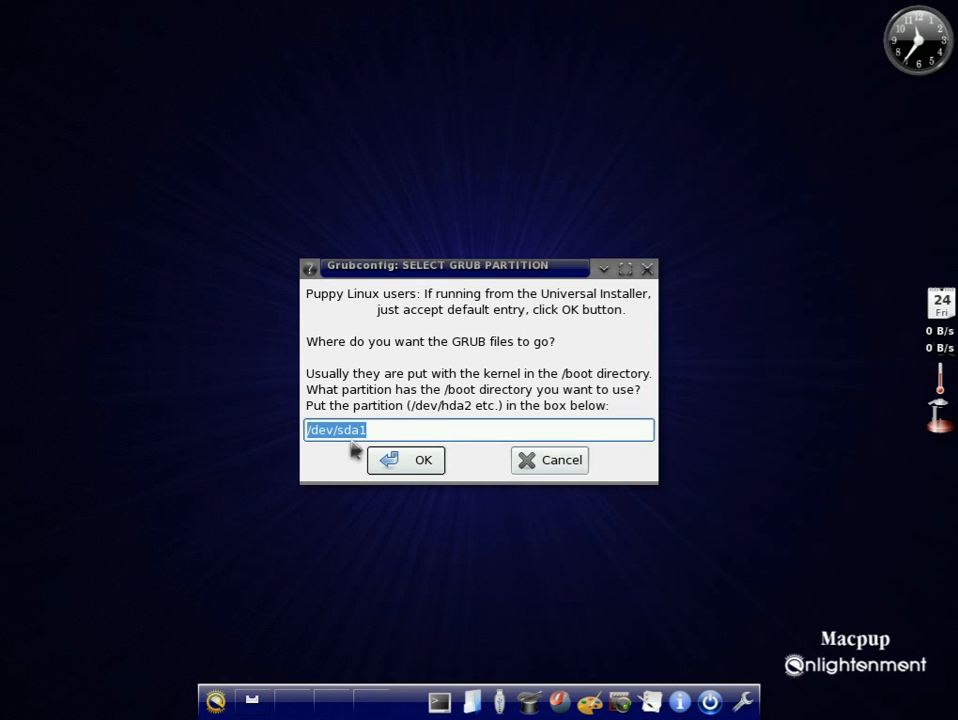
left_click(406, 460)
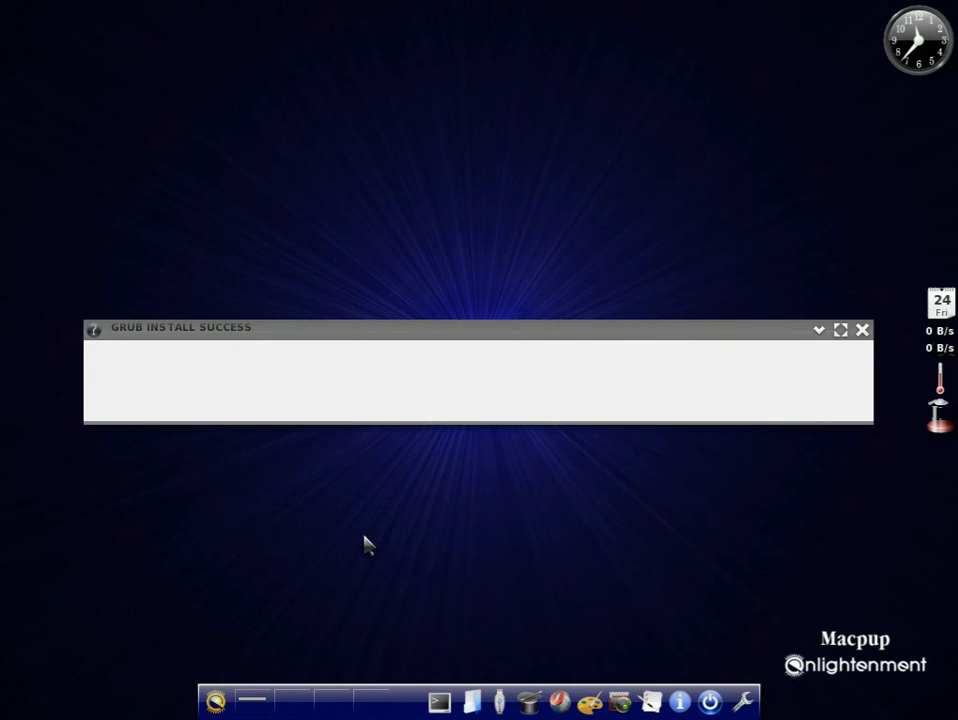
Dismiss the GRUB success notice and decline rerunning grubconfig
left_click(862, 329)
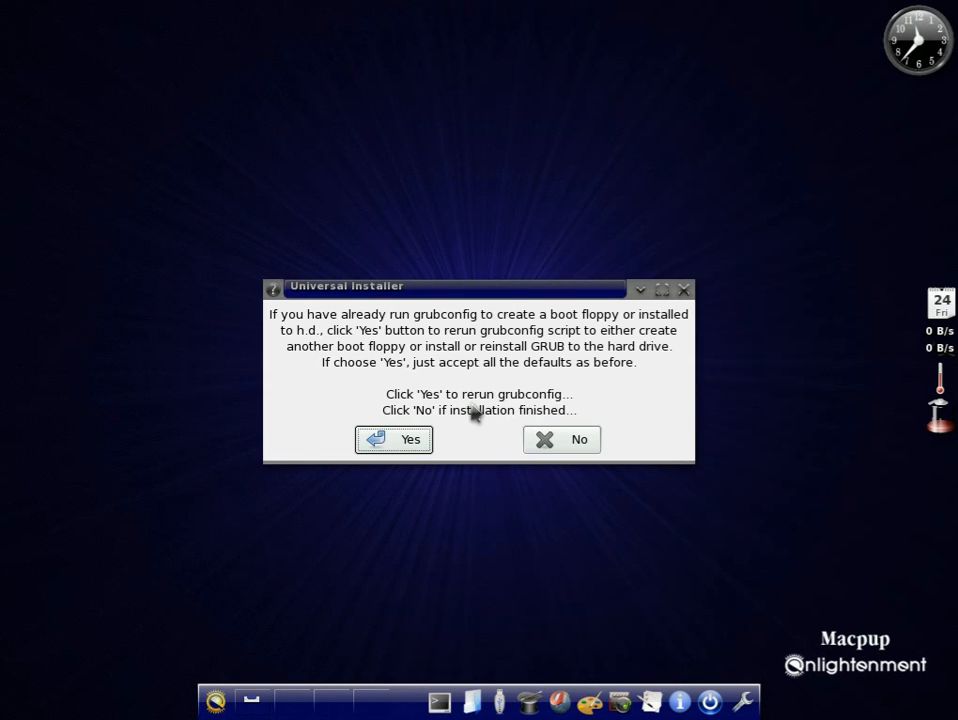
mouse_move(400, 415)
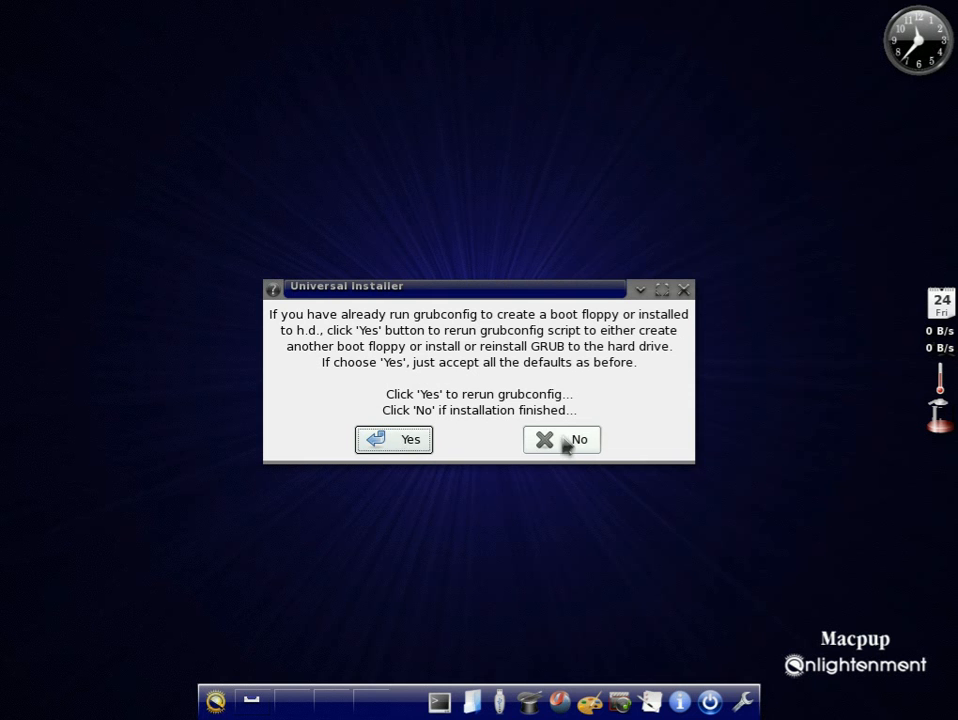
left_click(561, 439)
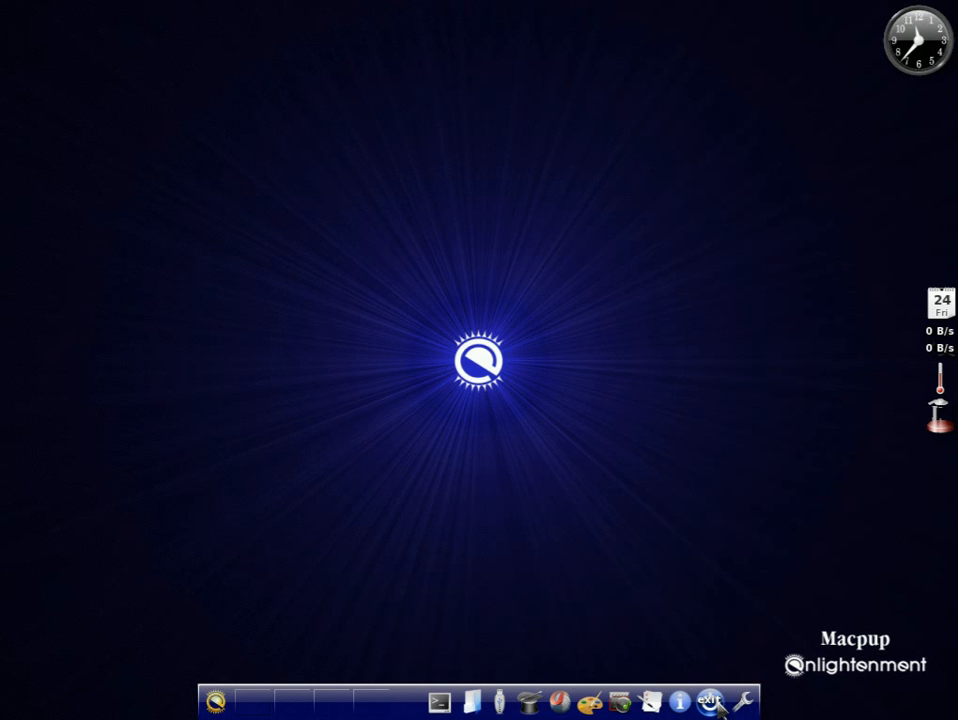
left_click(710, 700)
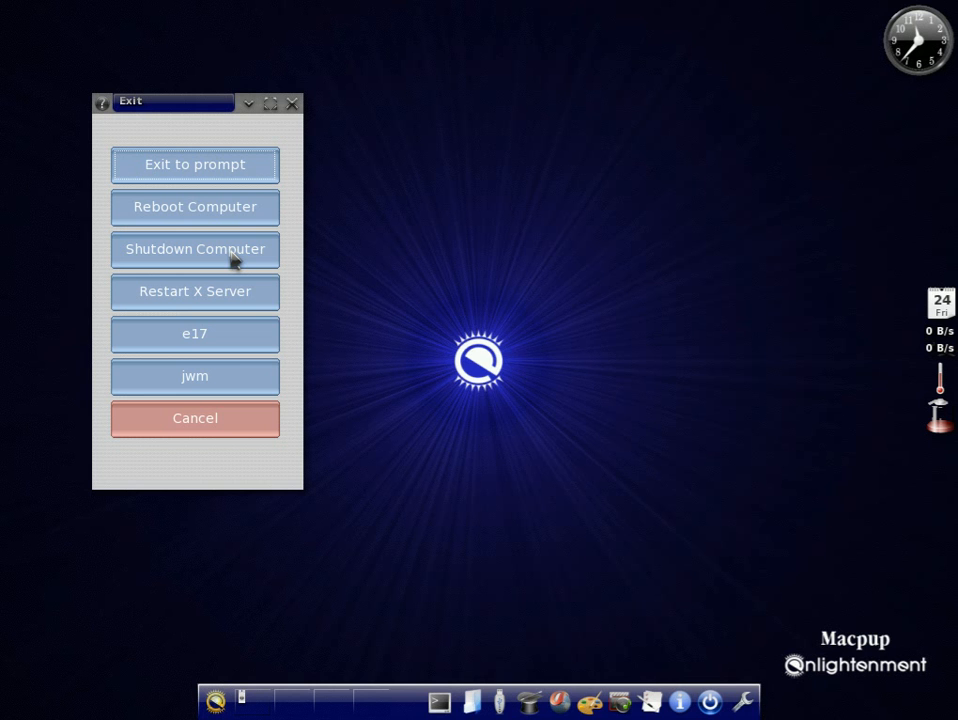
mouse_move(300, 114)
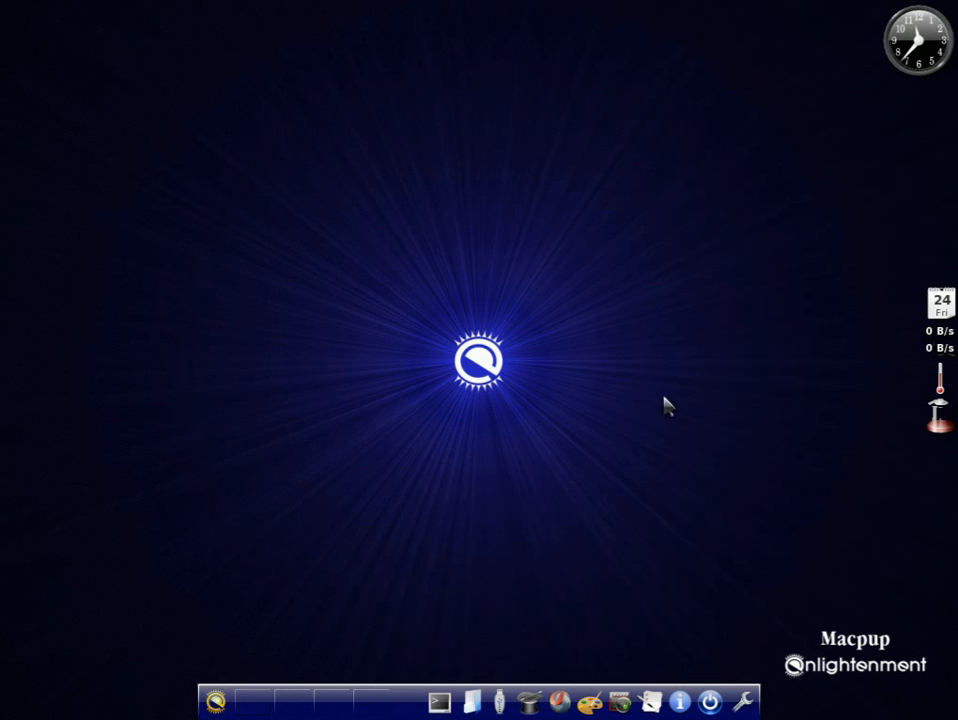
mouse_move(528, 480)
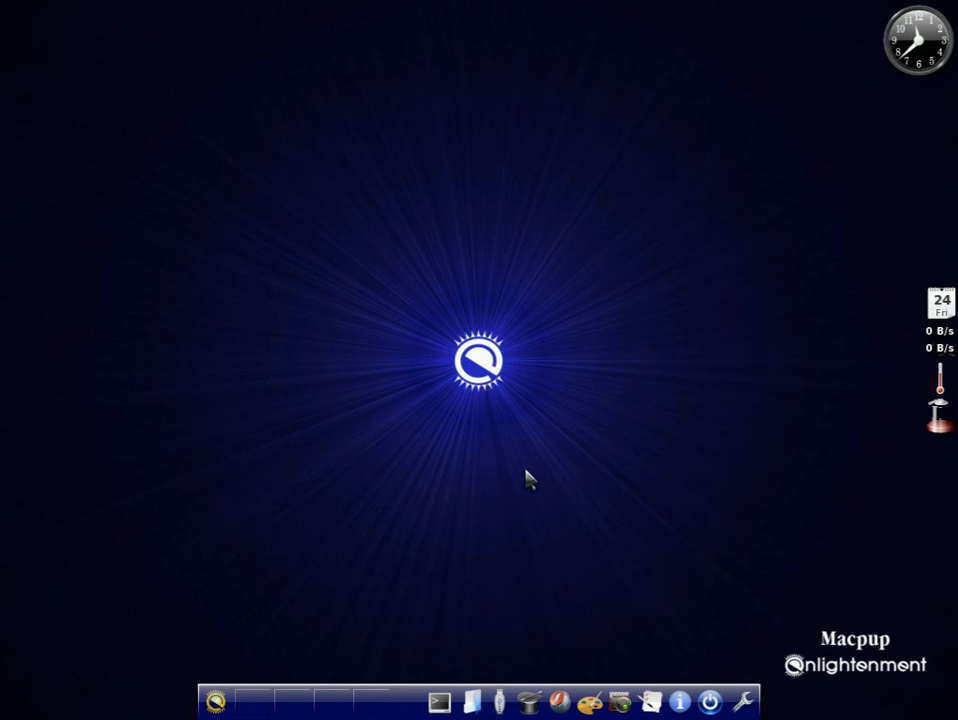
mouse_move(510, 430)
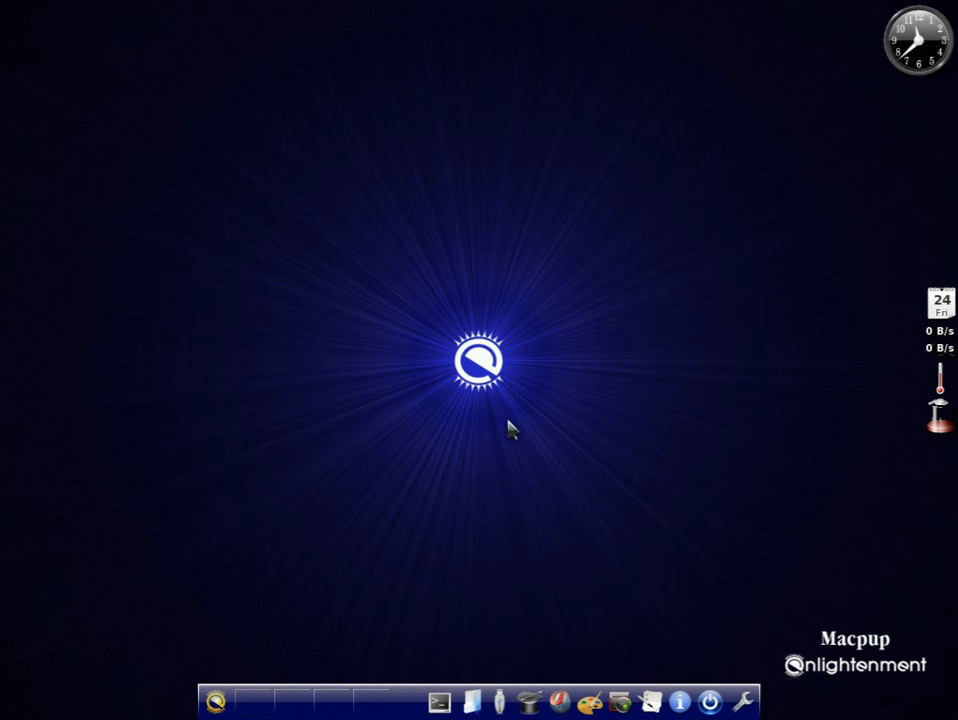